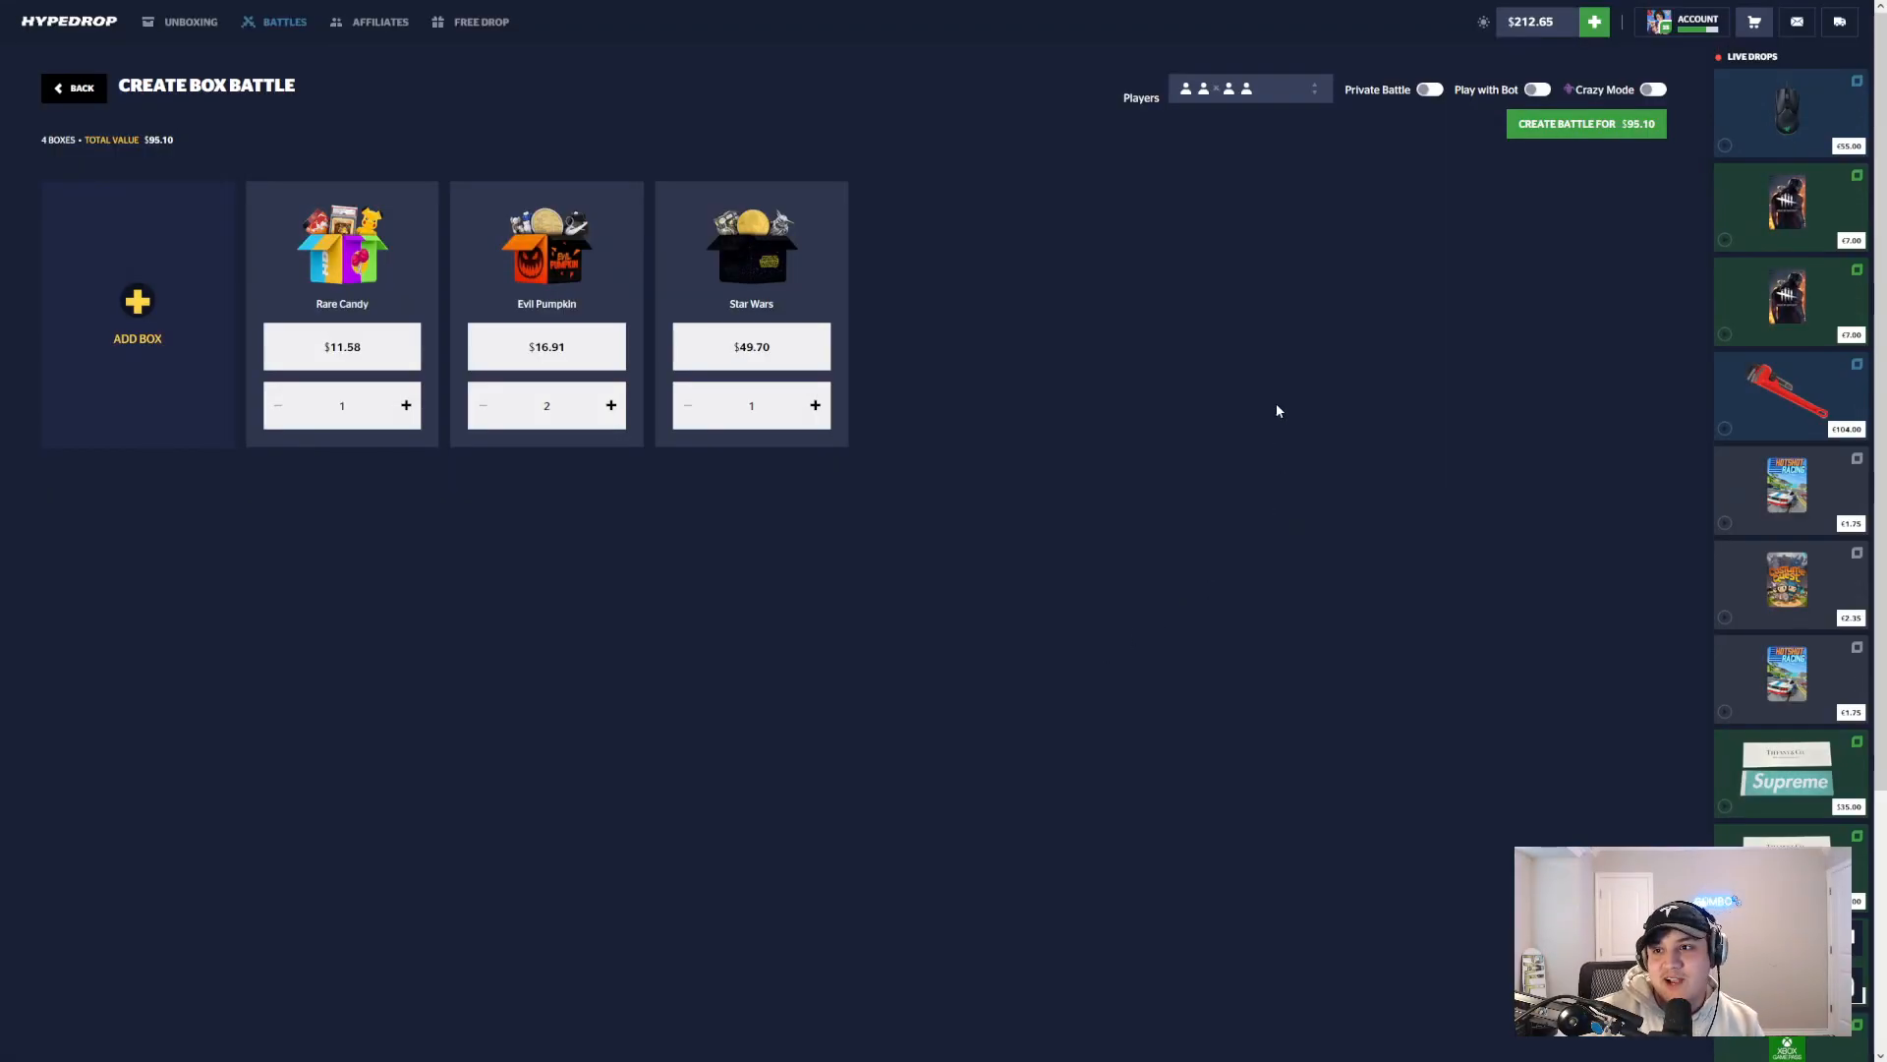
Step: Enter code 'GUMBO' in the deposit window, then create the $95.10 four-box team battle
left_click(1594, 21)
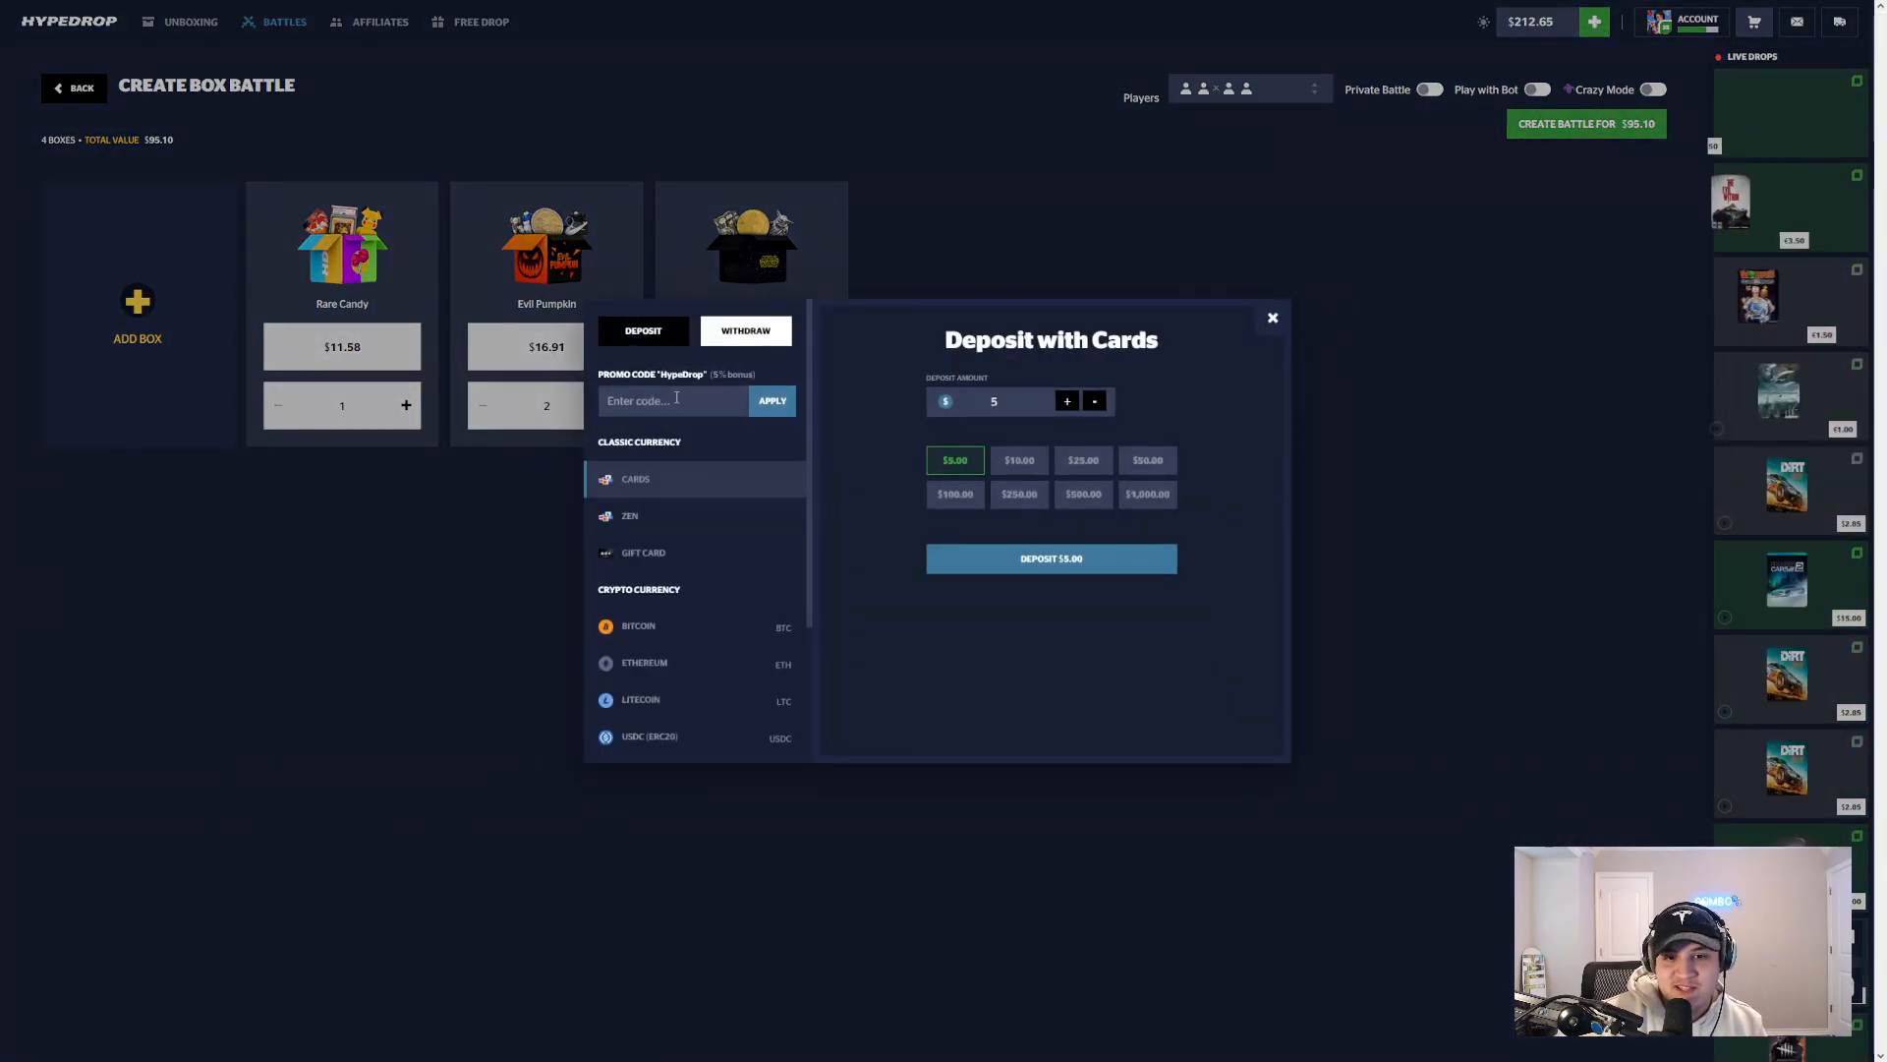
type("GUMBO")
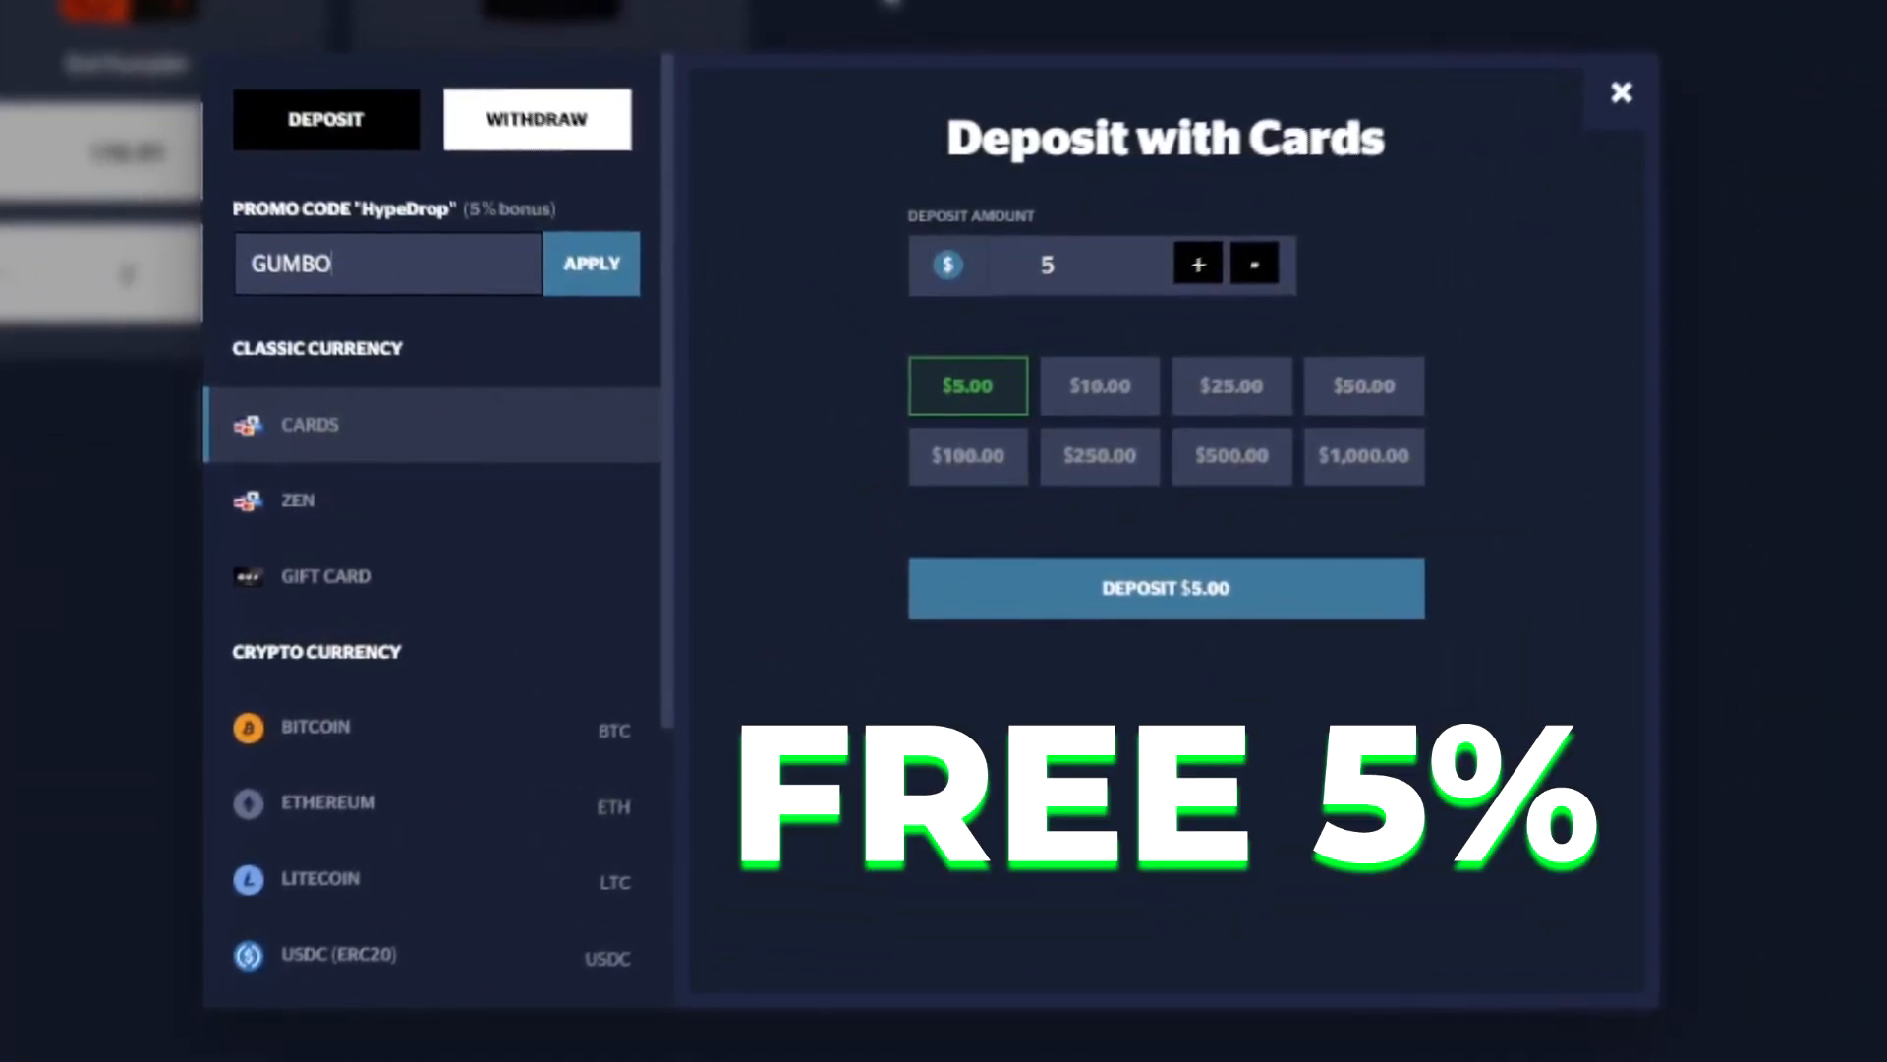
left_click(1622, 92)
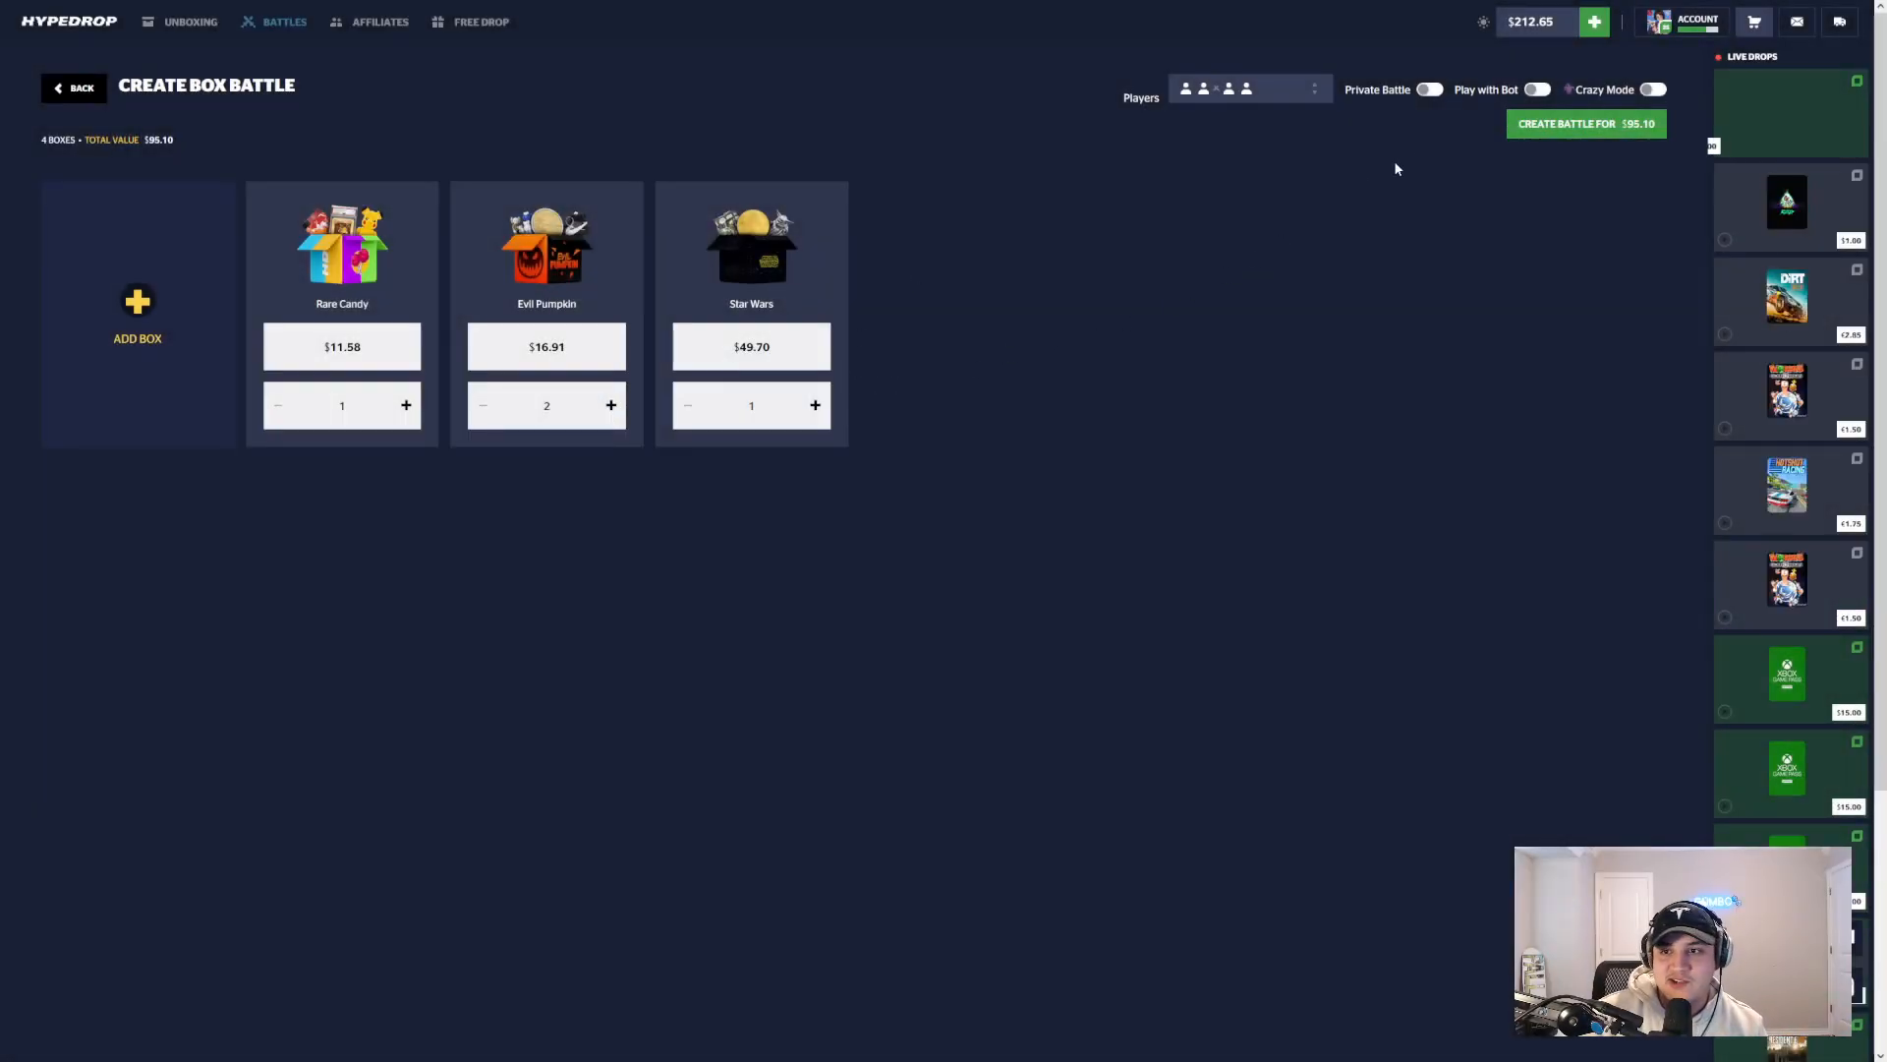
left_click(1537, 88)
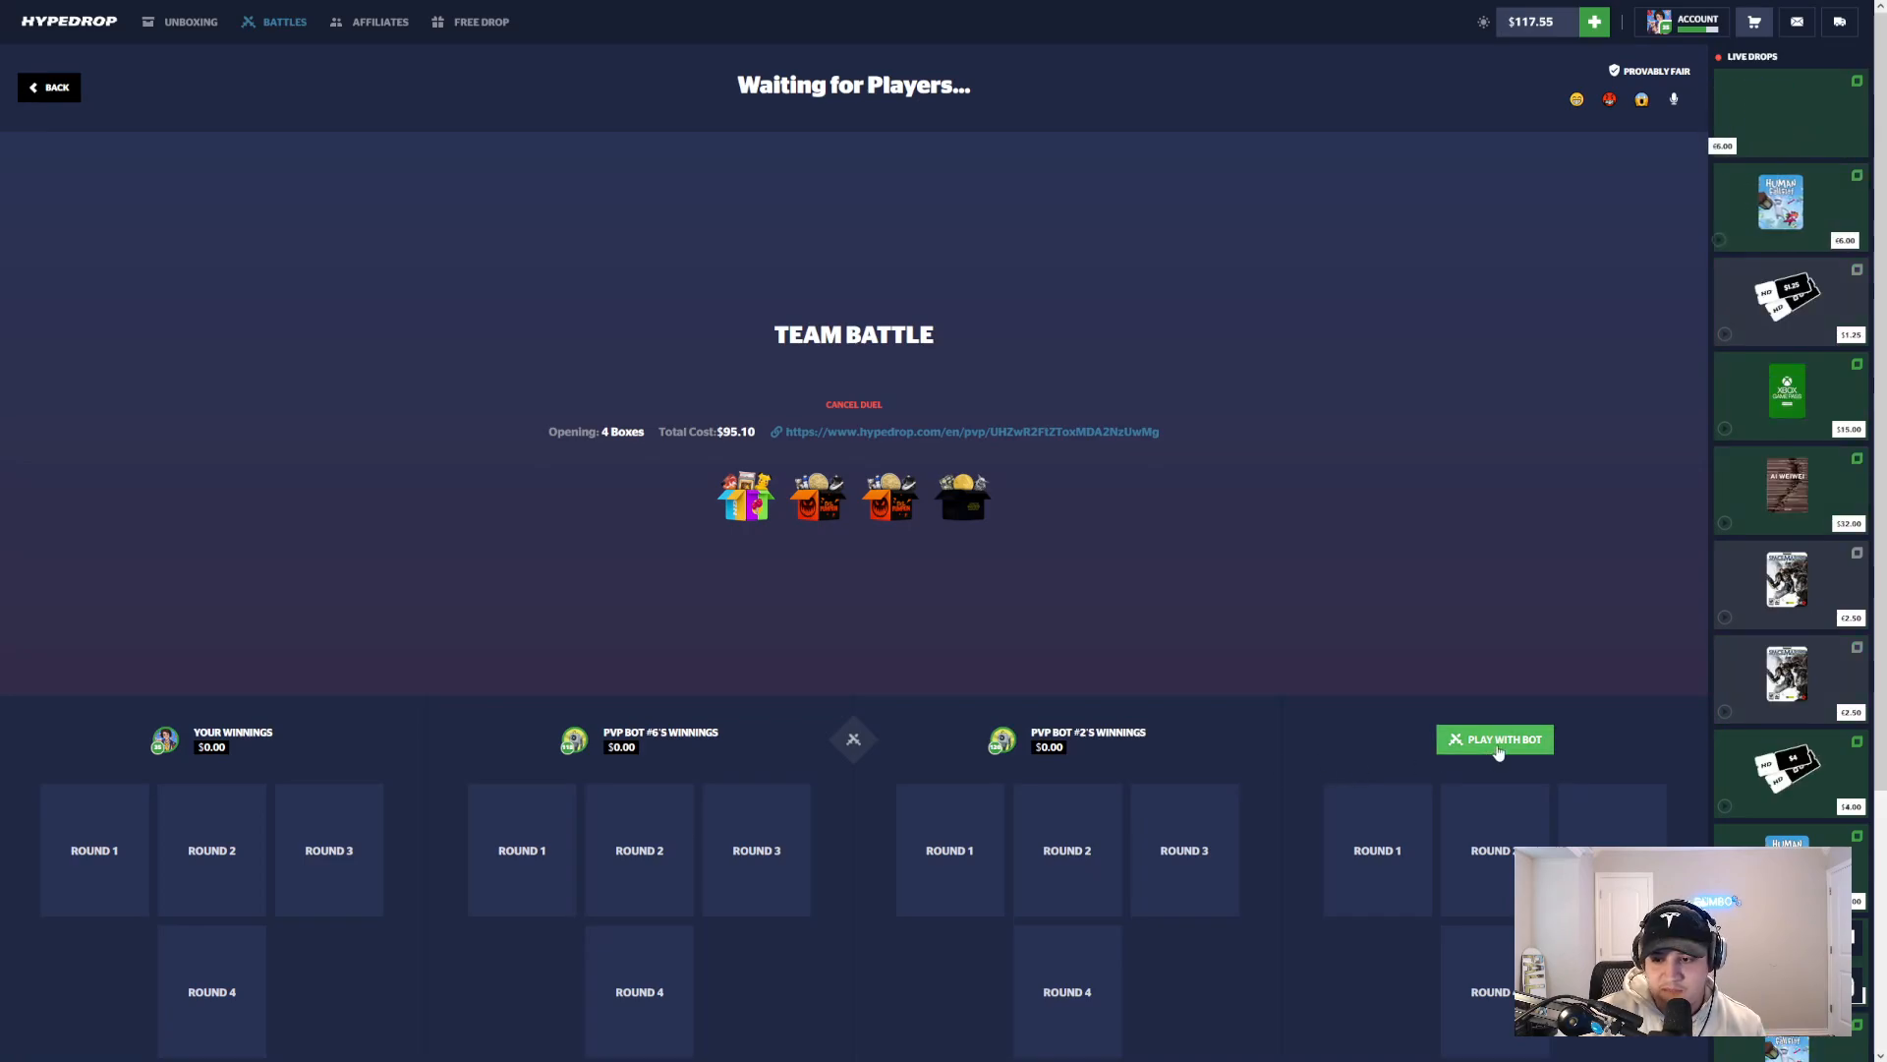
left_click(1494, 738)
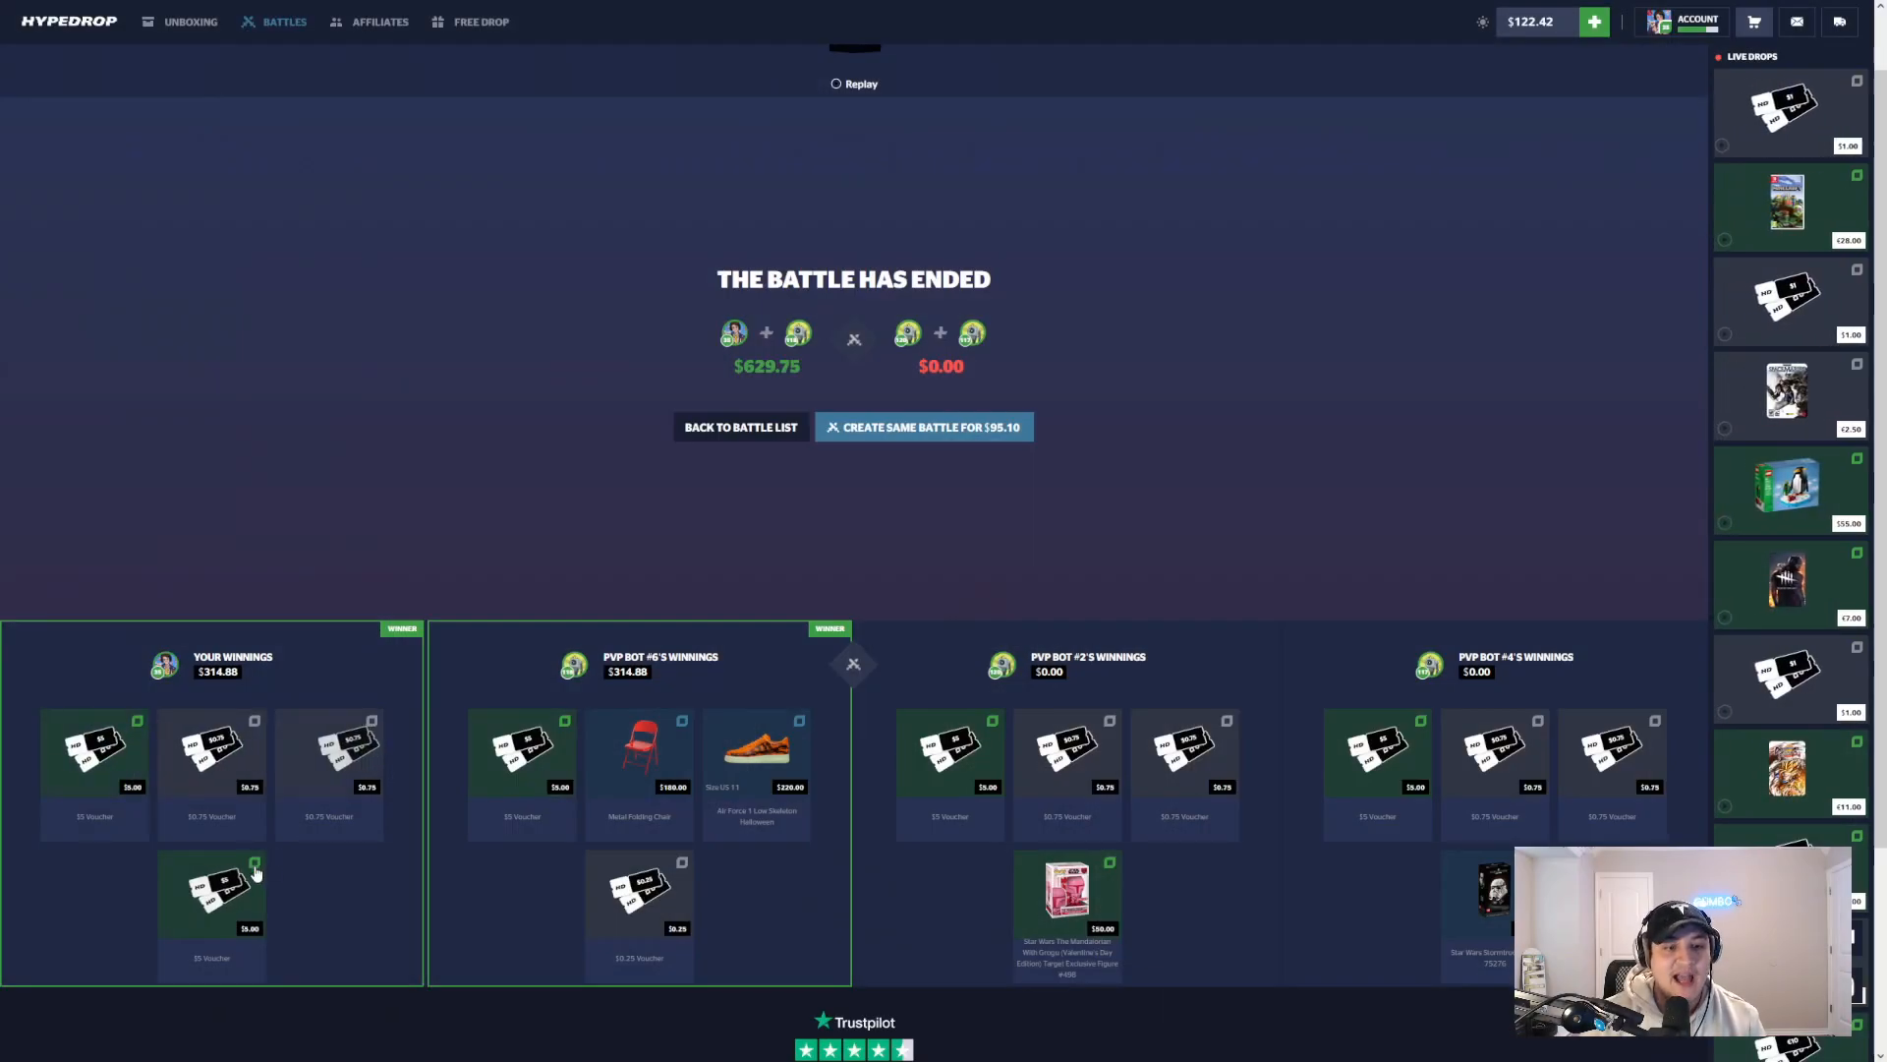
mouse_move(733, 882)
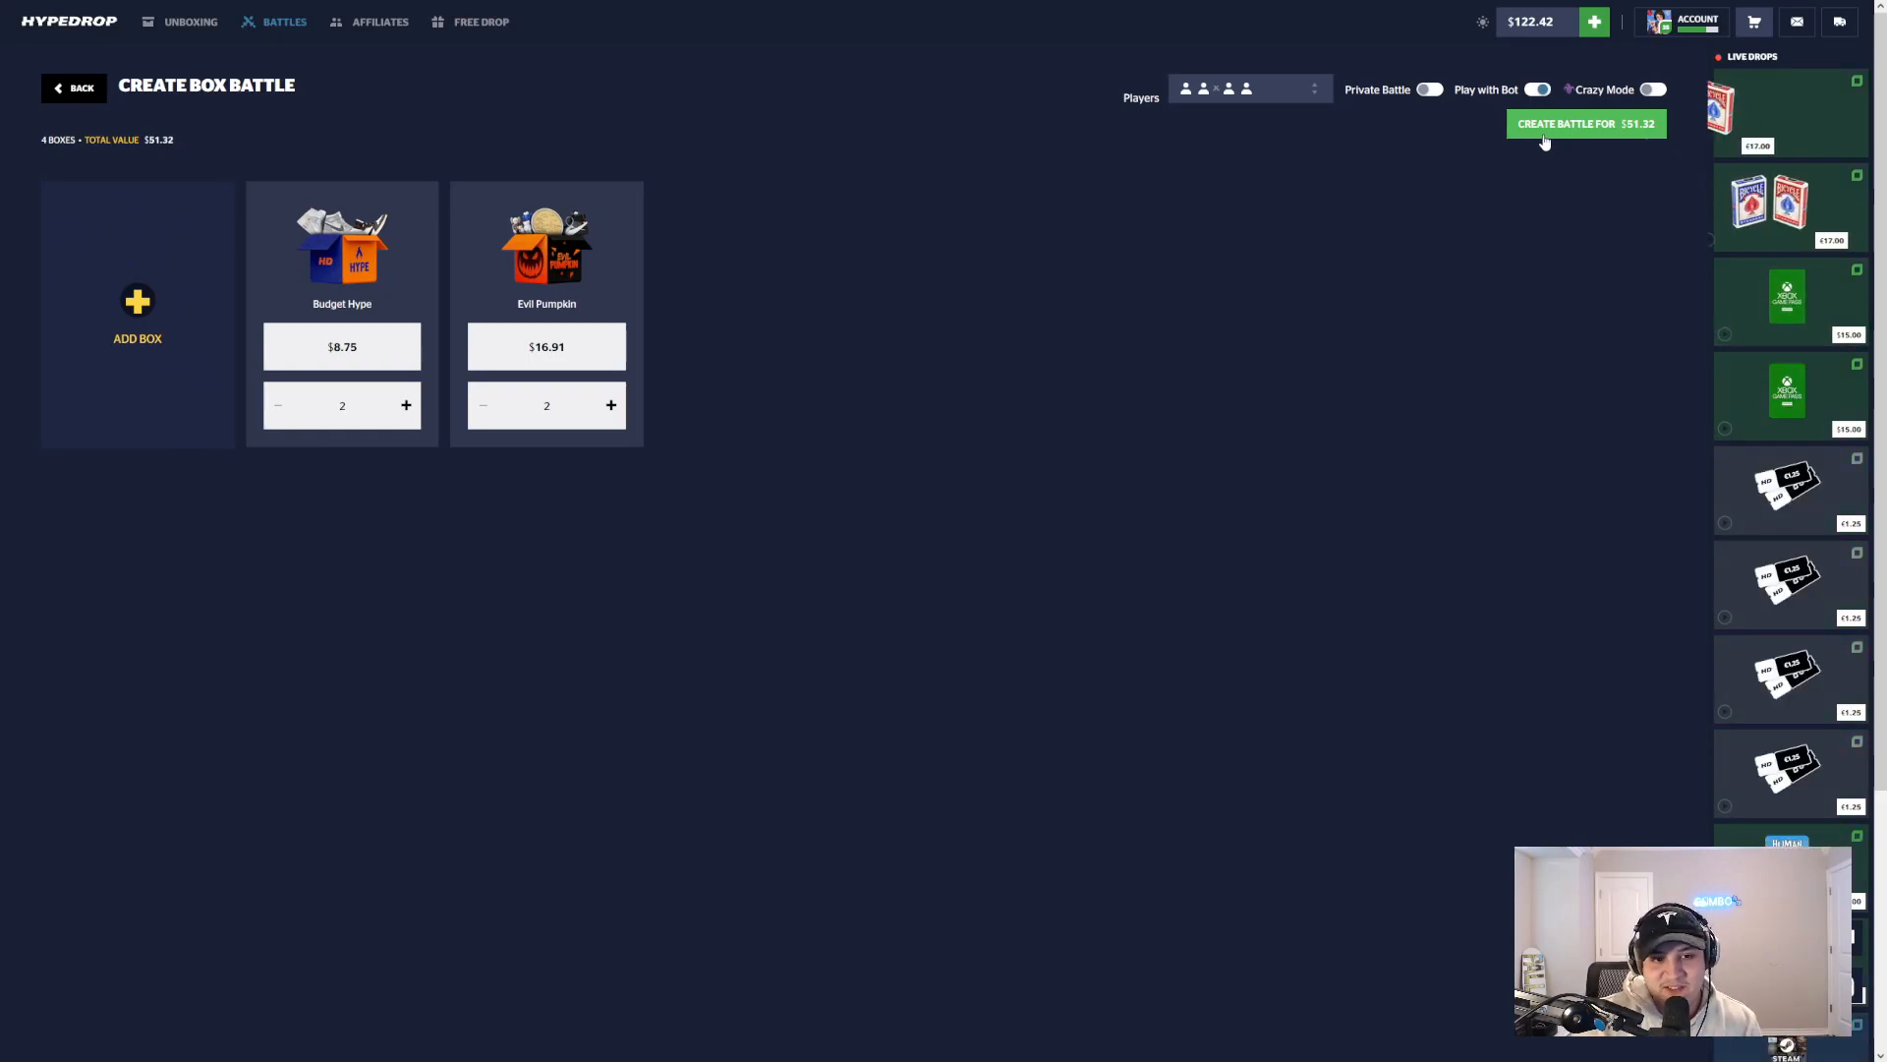
Step: Create the $51.32 two Budget Hype and two Evil Pumpkin battle against bots
left_click(1584, 122)
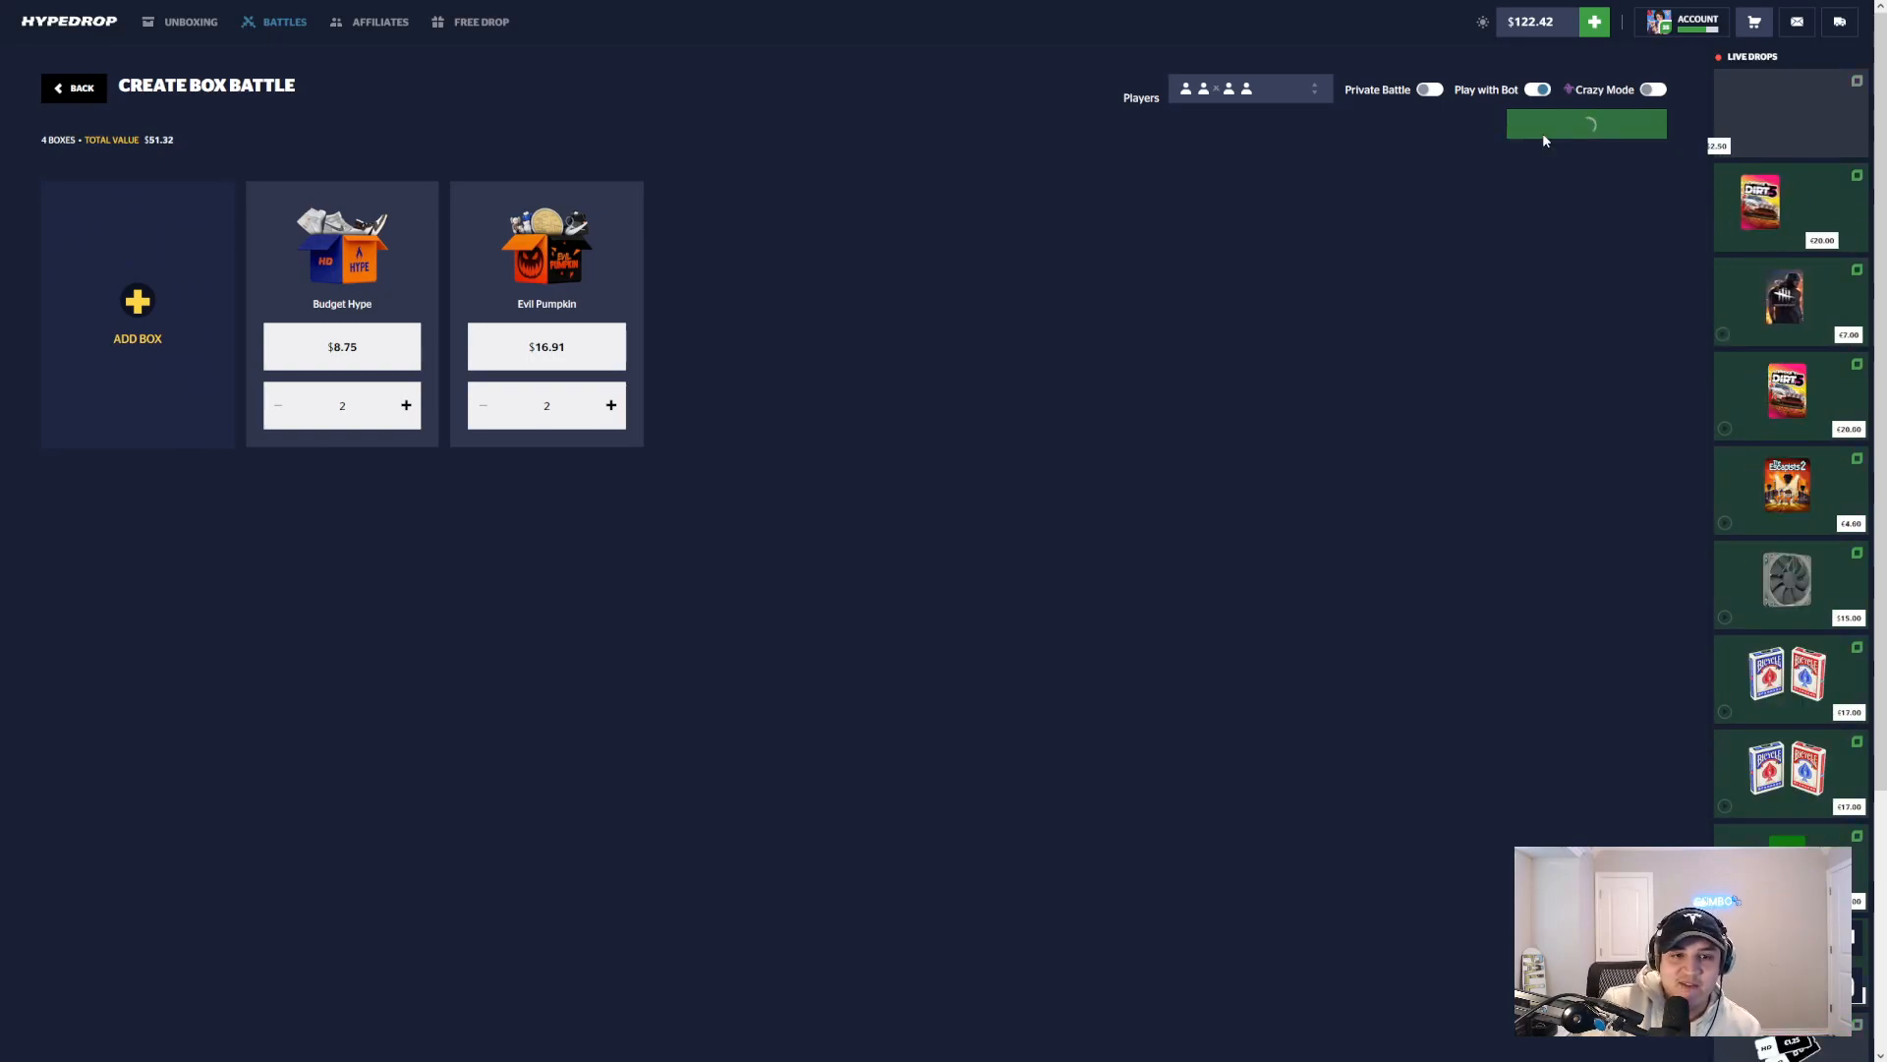
left_click(1584, 122)
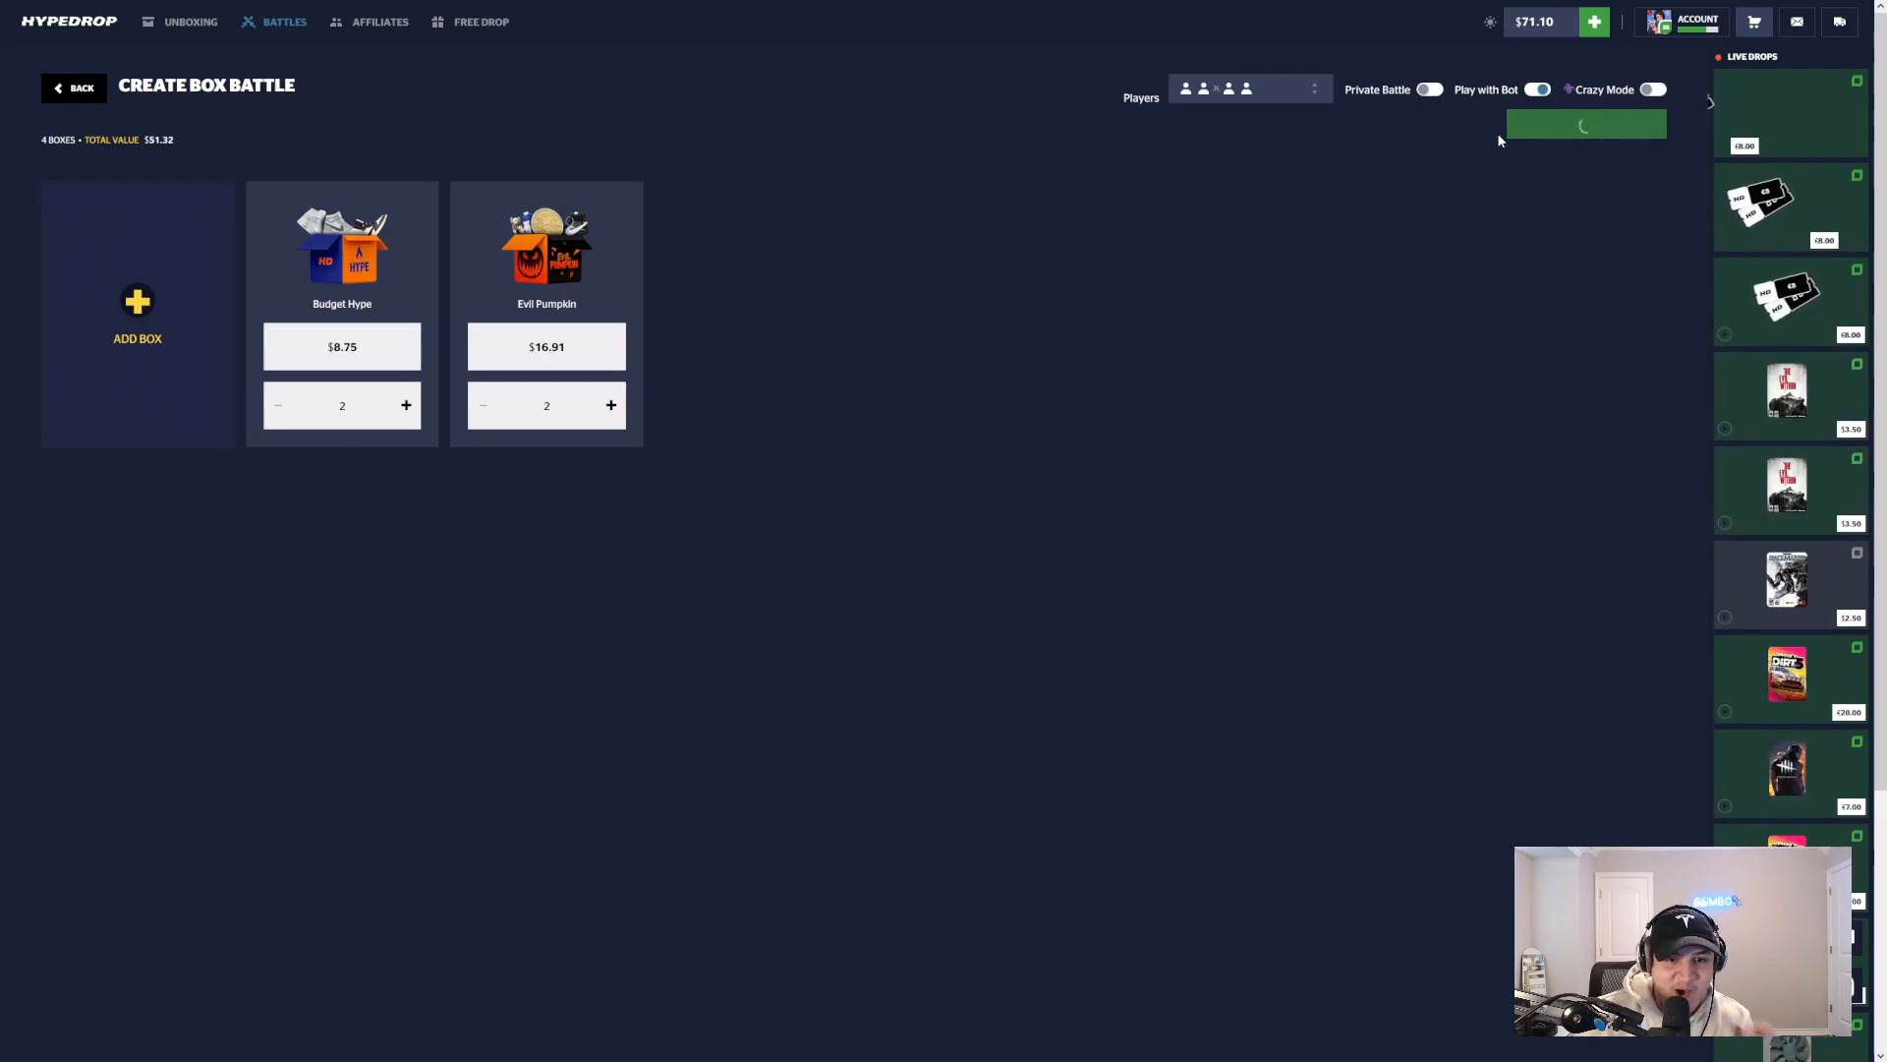
left_click(1585, 122)
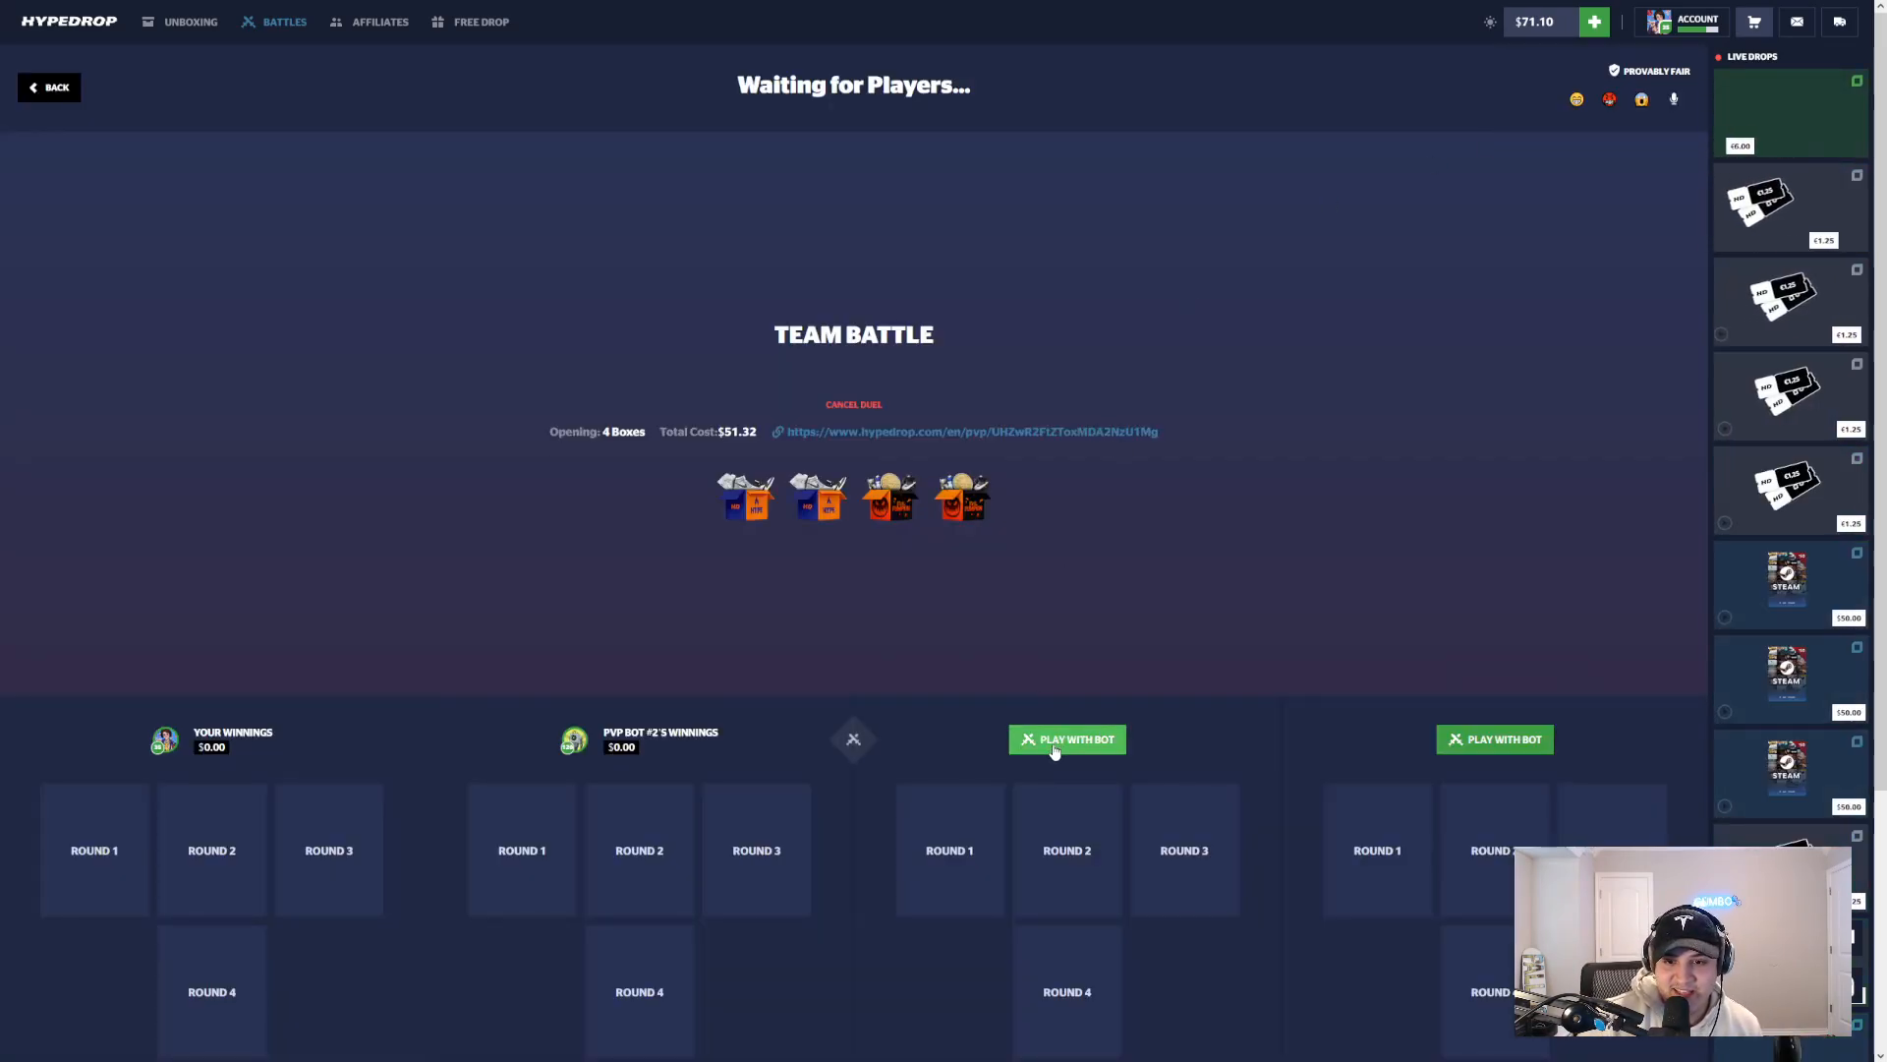
Step: Fill the open slots with bots and let the $51.32 battle play to its $0.00 vs $16.75 loss
left_click(1065, 739)
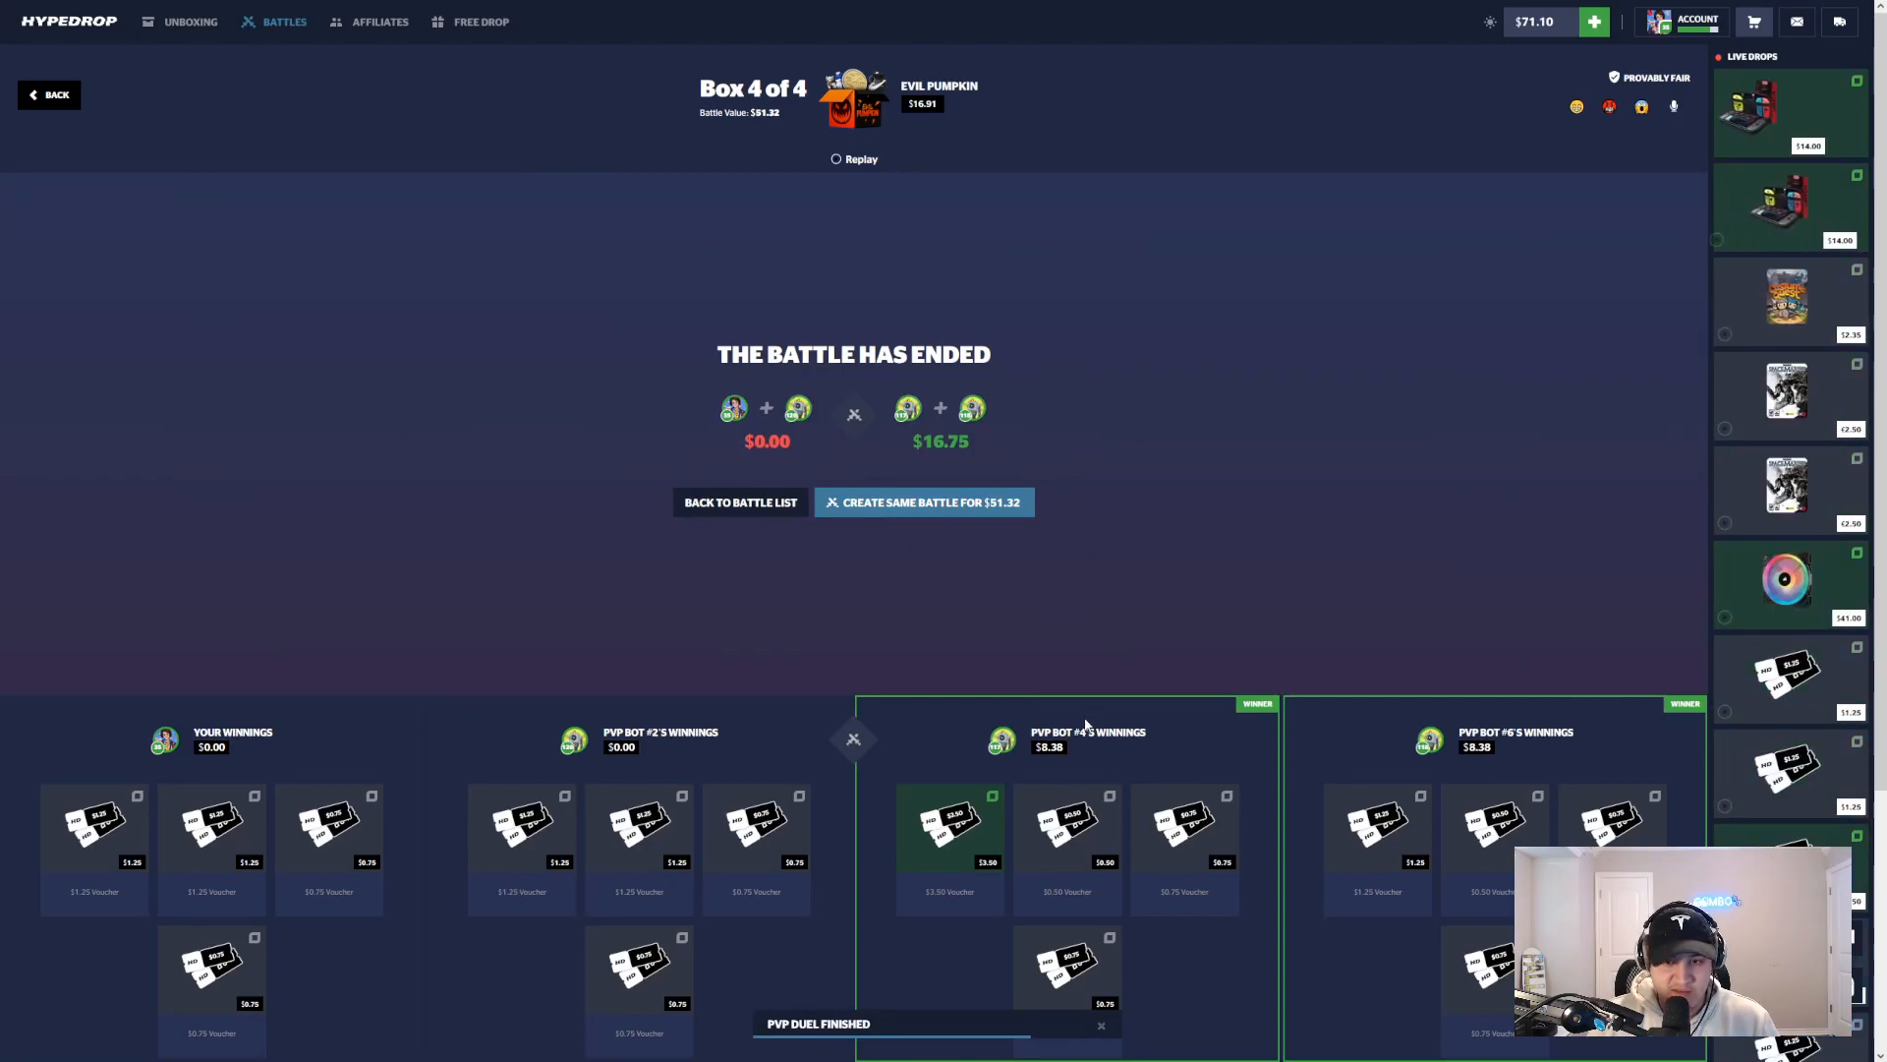
Step: Watch the $70.64 Star Wars battle play out to a $260.30 vs $0.00 win over the bot
left_click(924, 502)
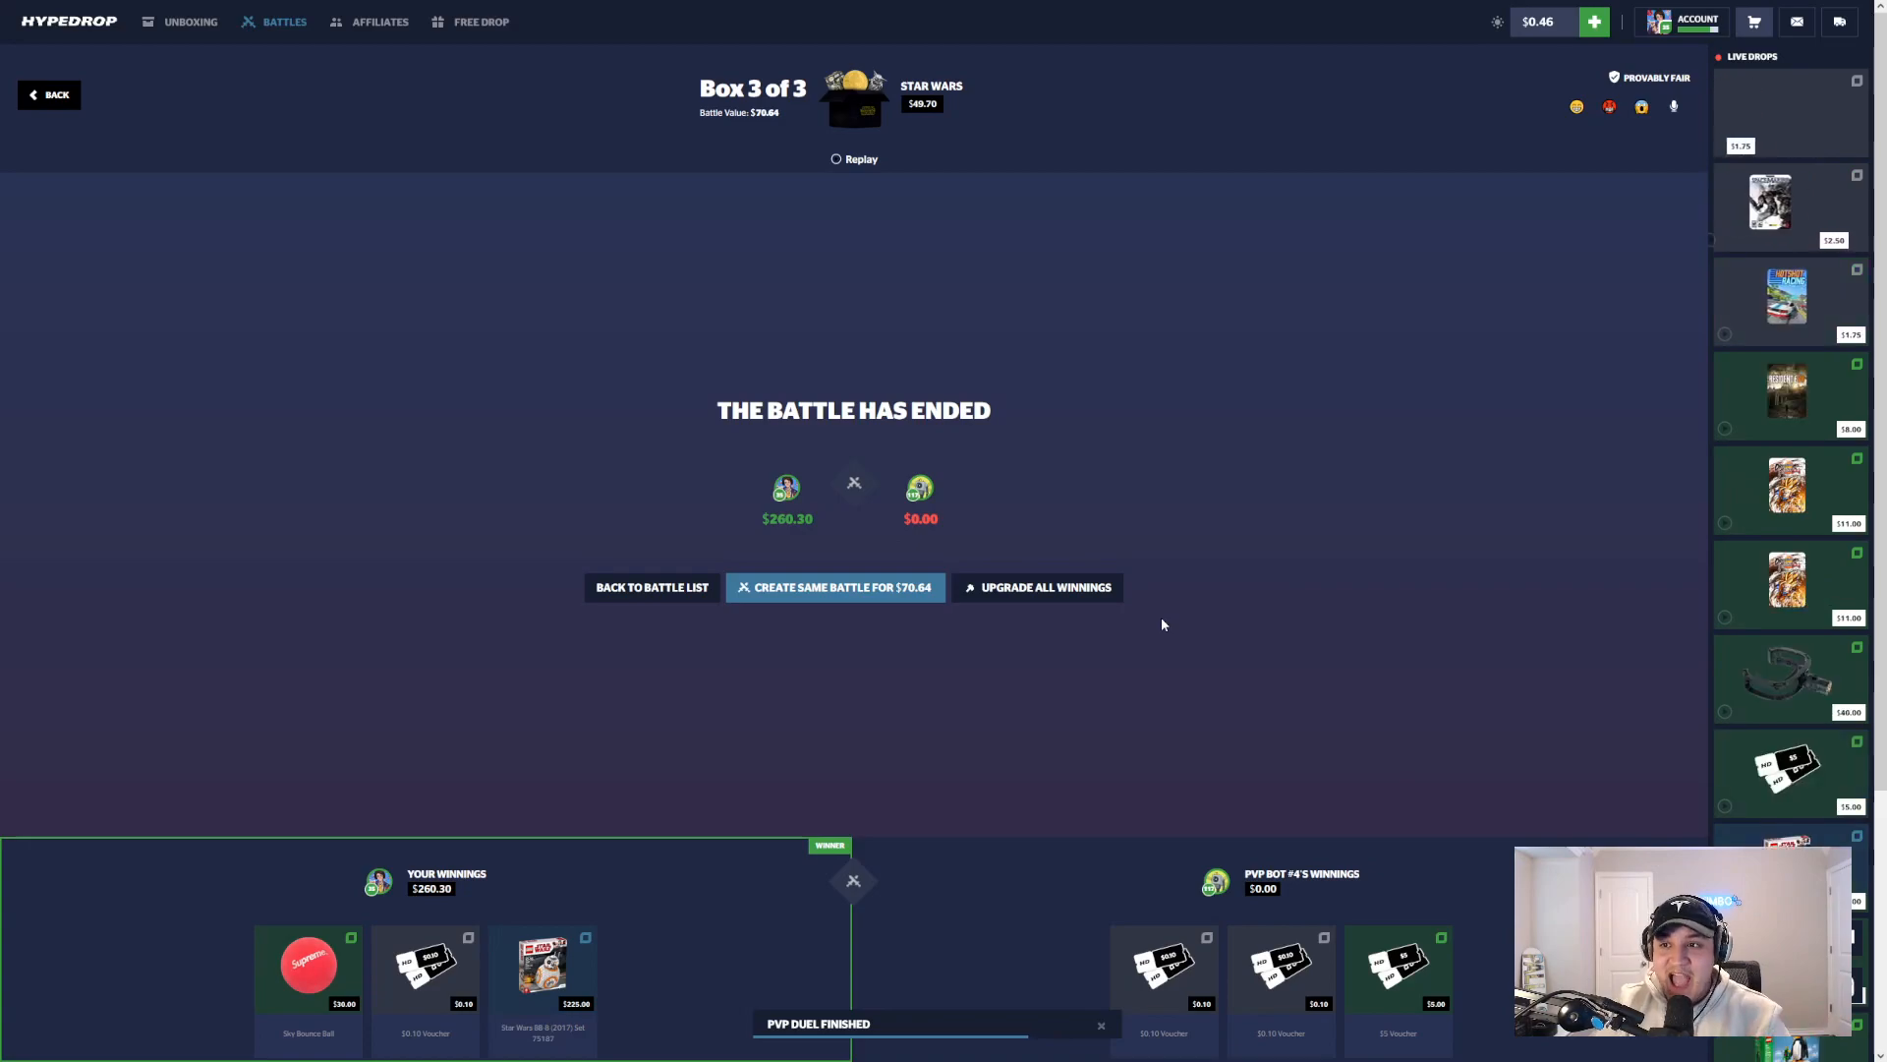
mouse_move(1007, 722)
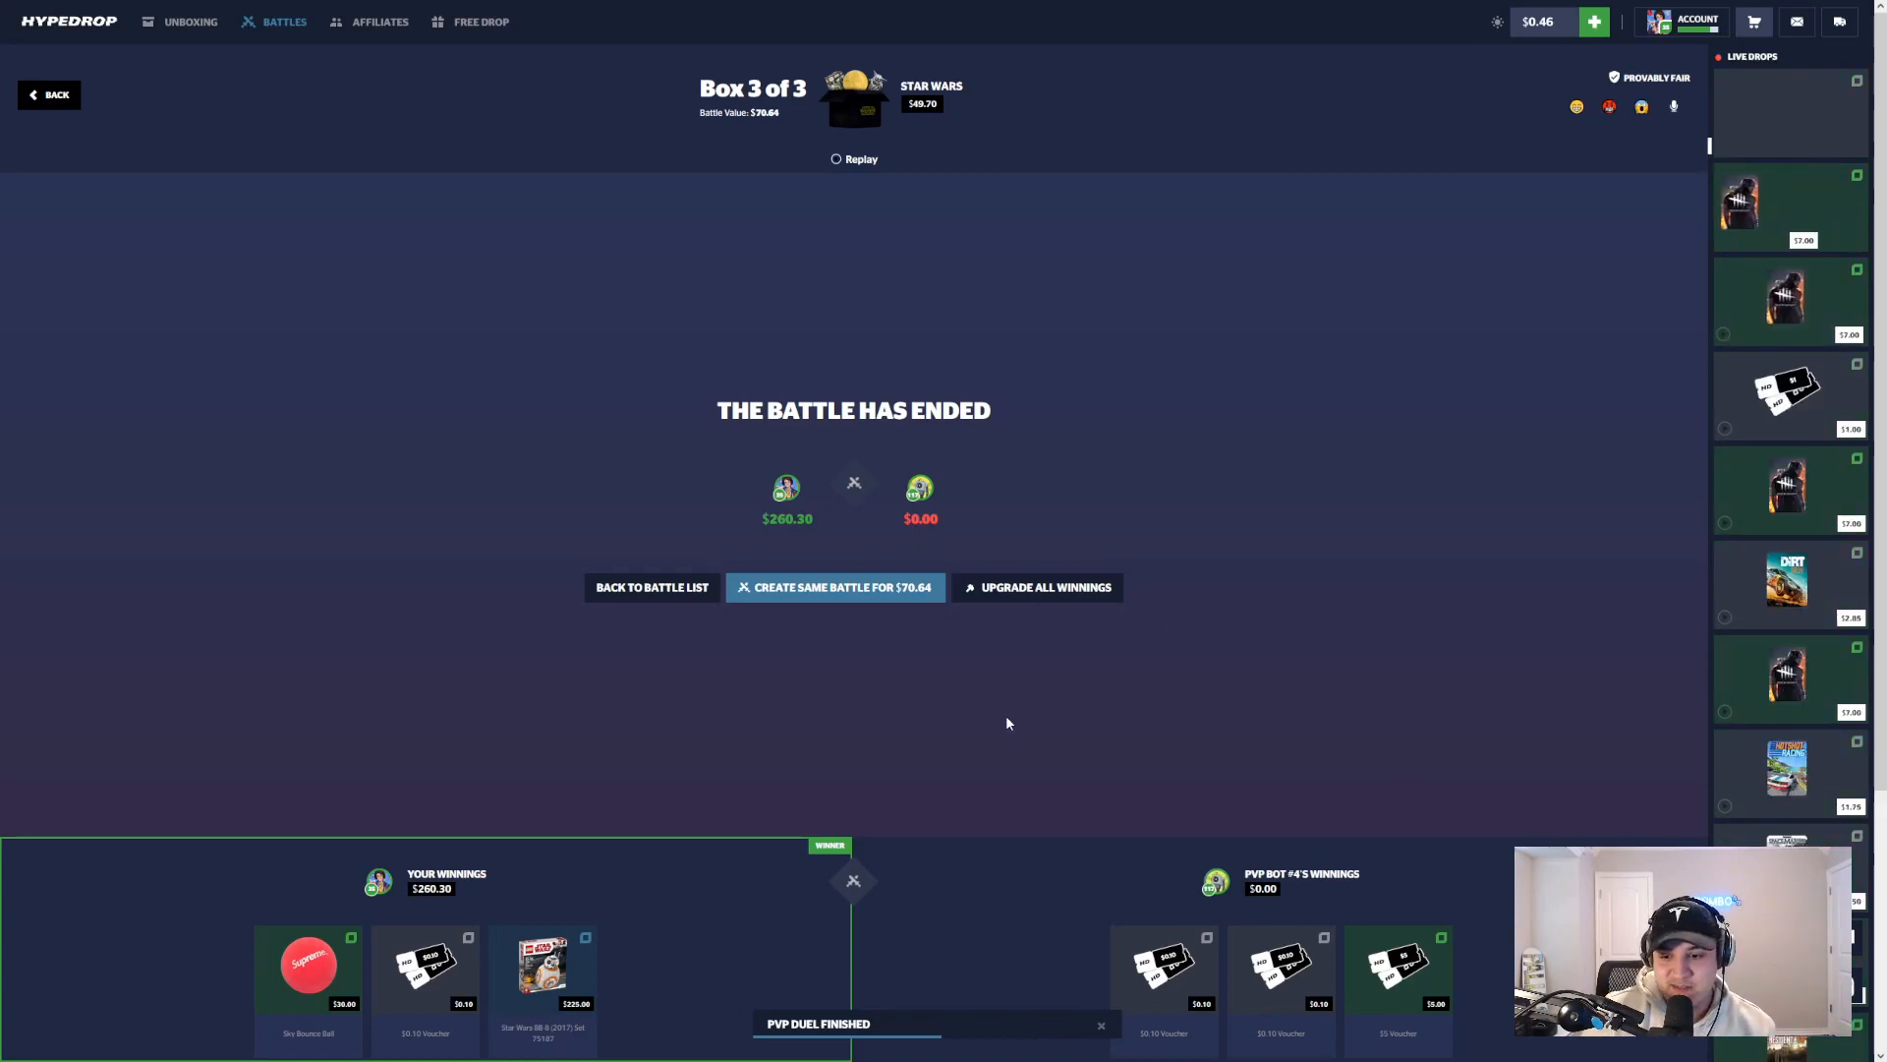
scroll("down", 3)
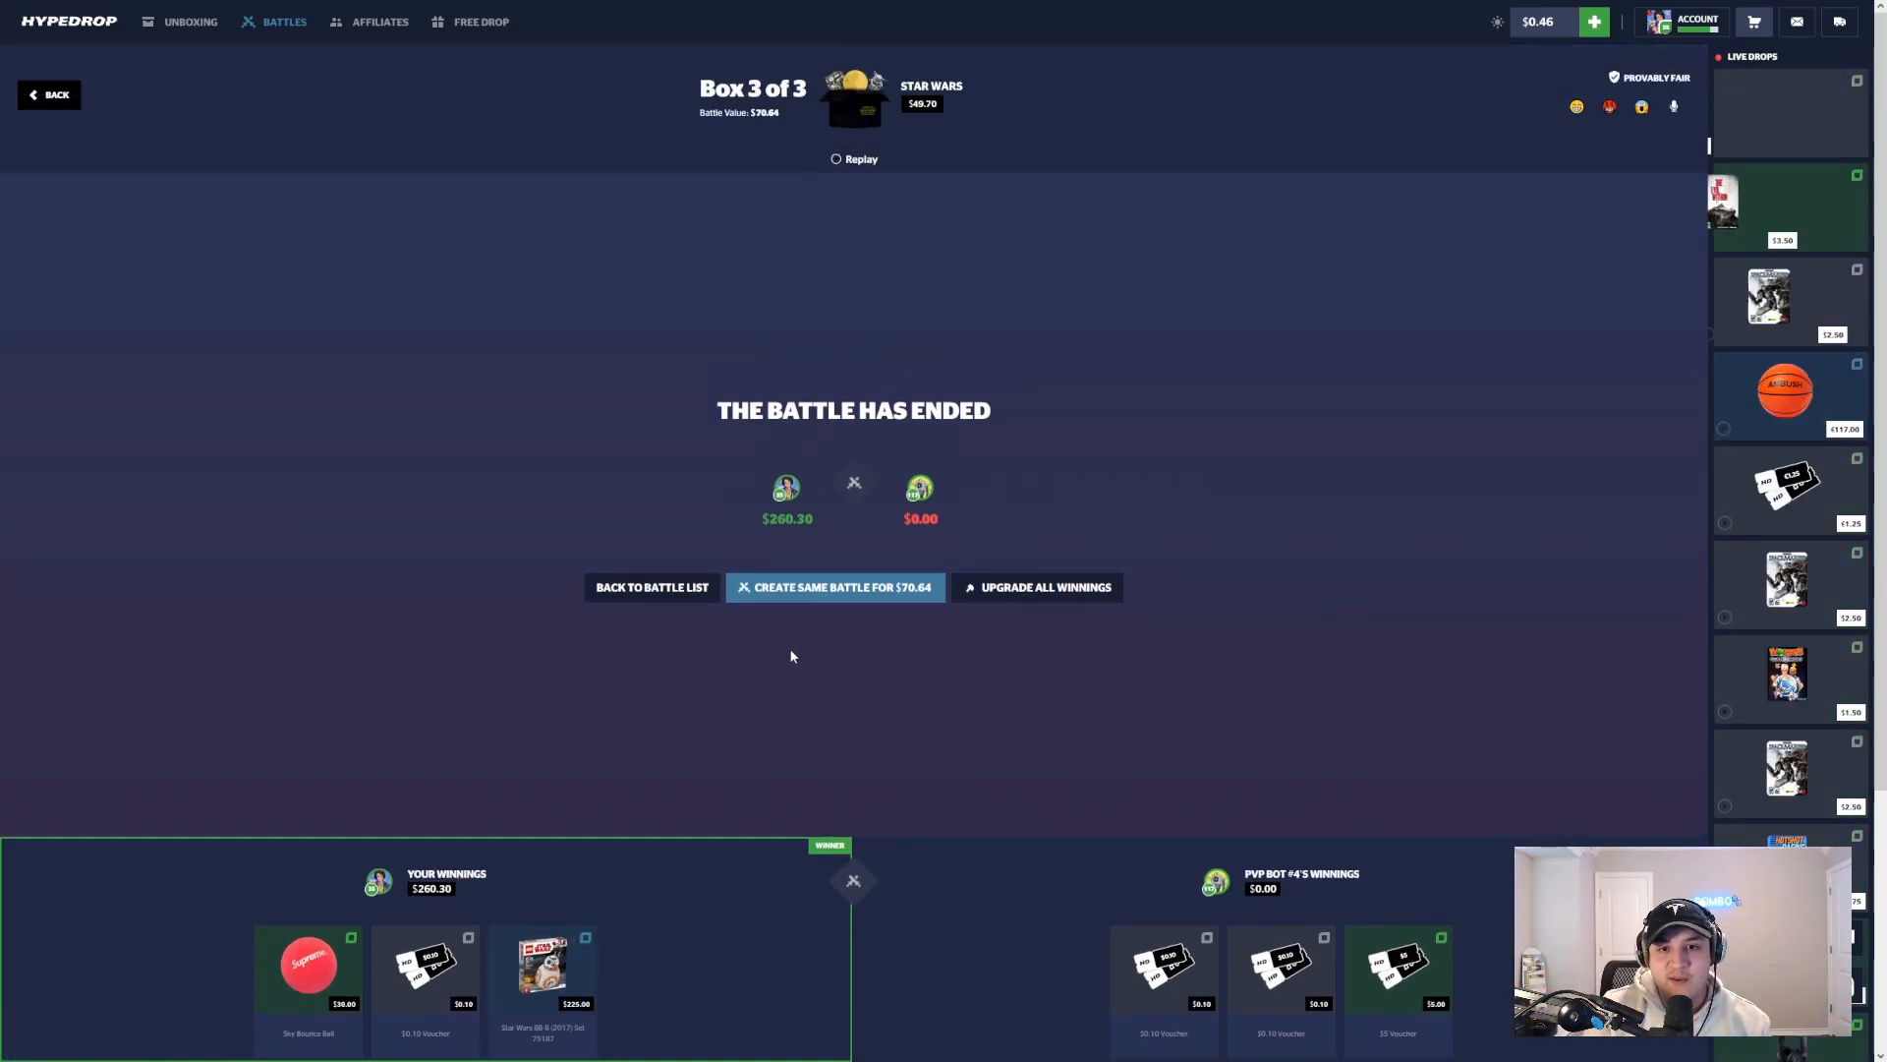
scroll("down", 3)
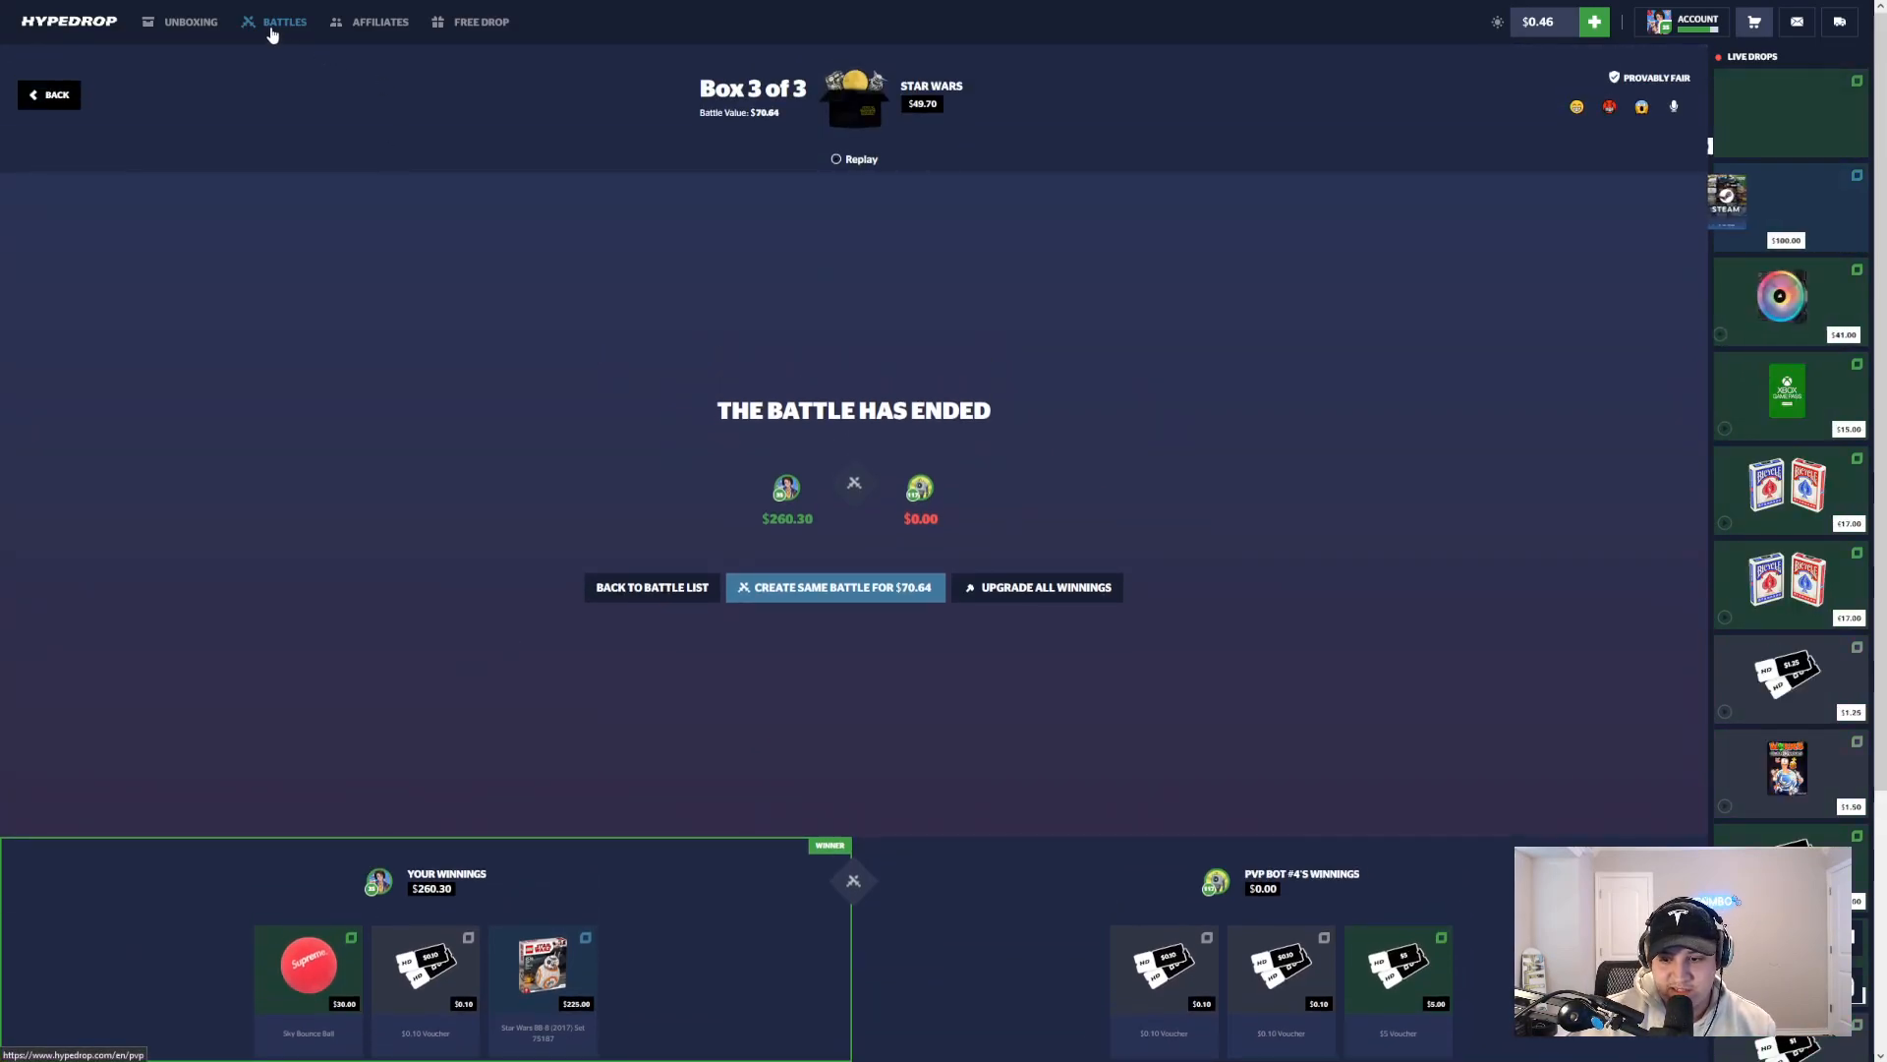
Step: Leave the results, return to Battles and begin a new battle by adding a box
left_click(191, 22)
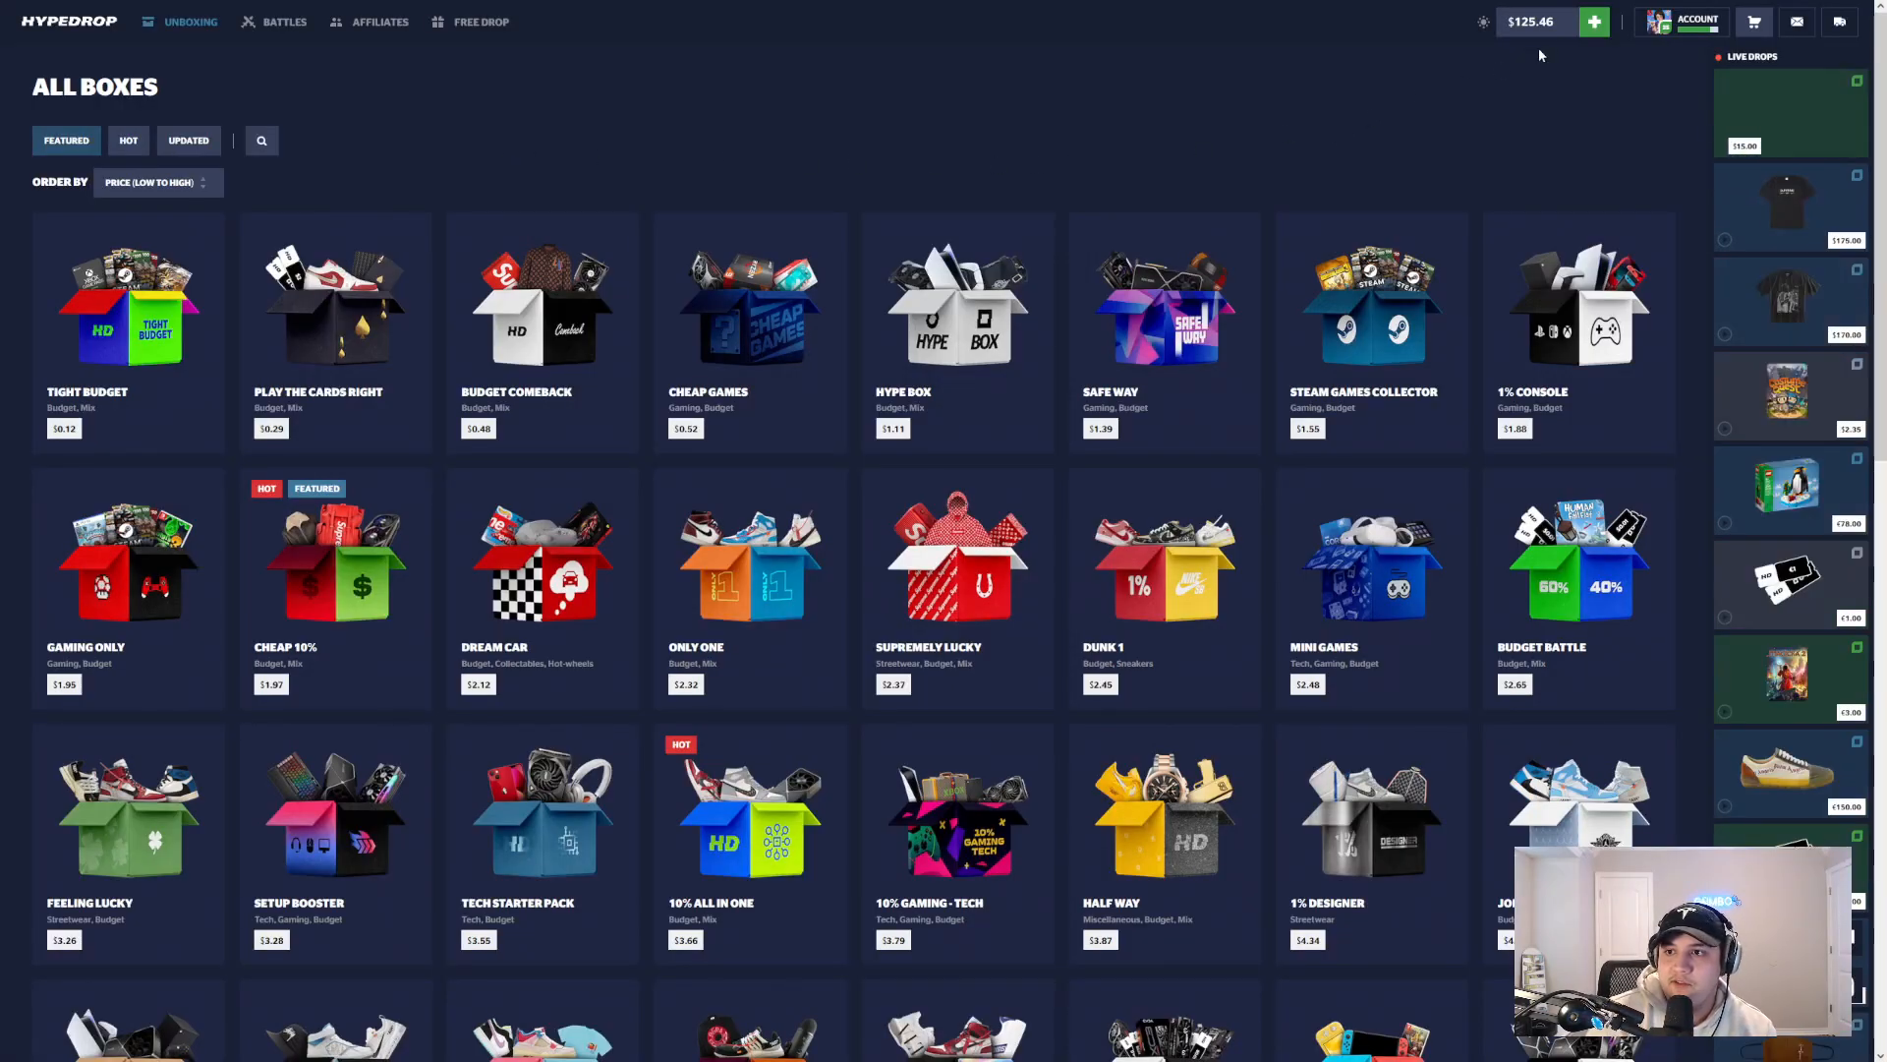
left_click(1753, 22)
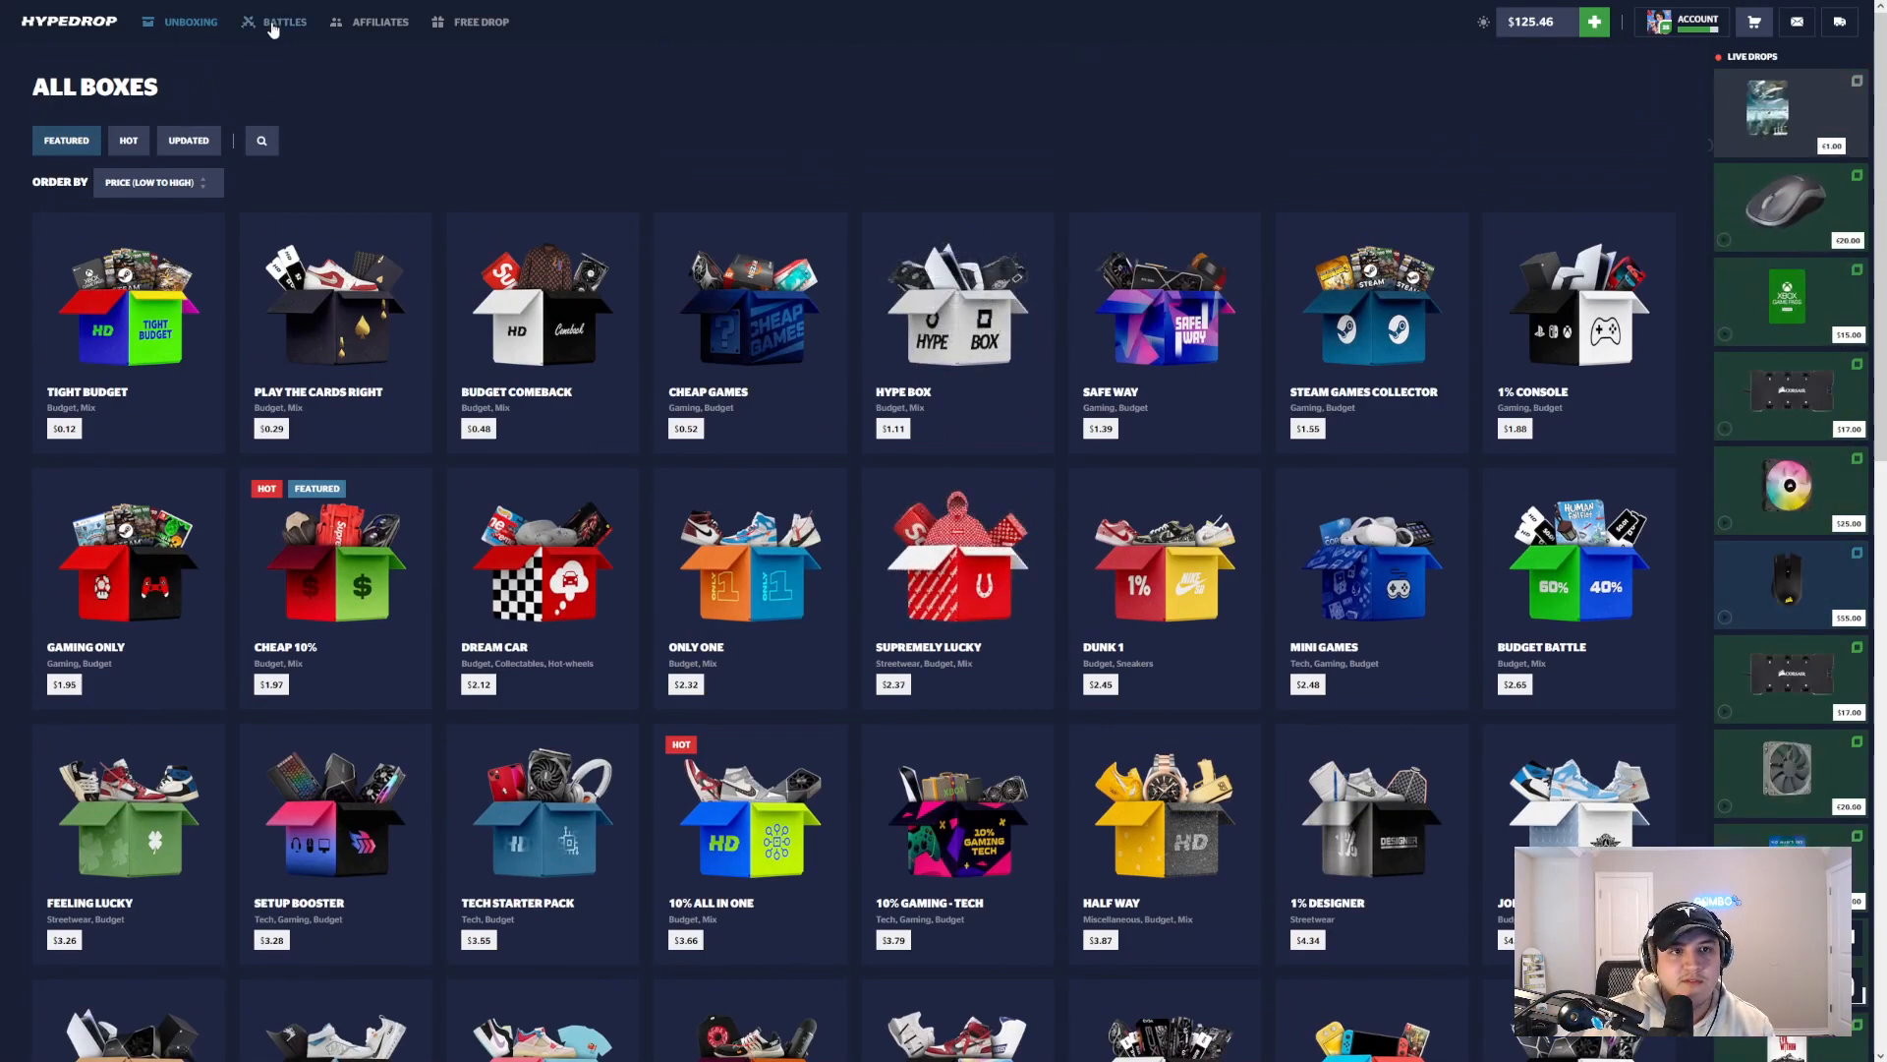
left_click(283, 22)
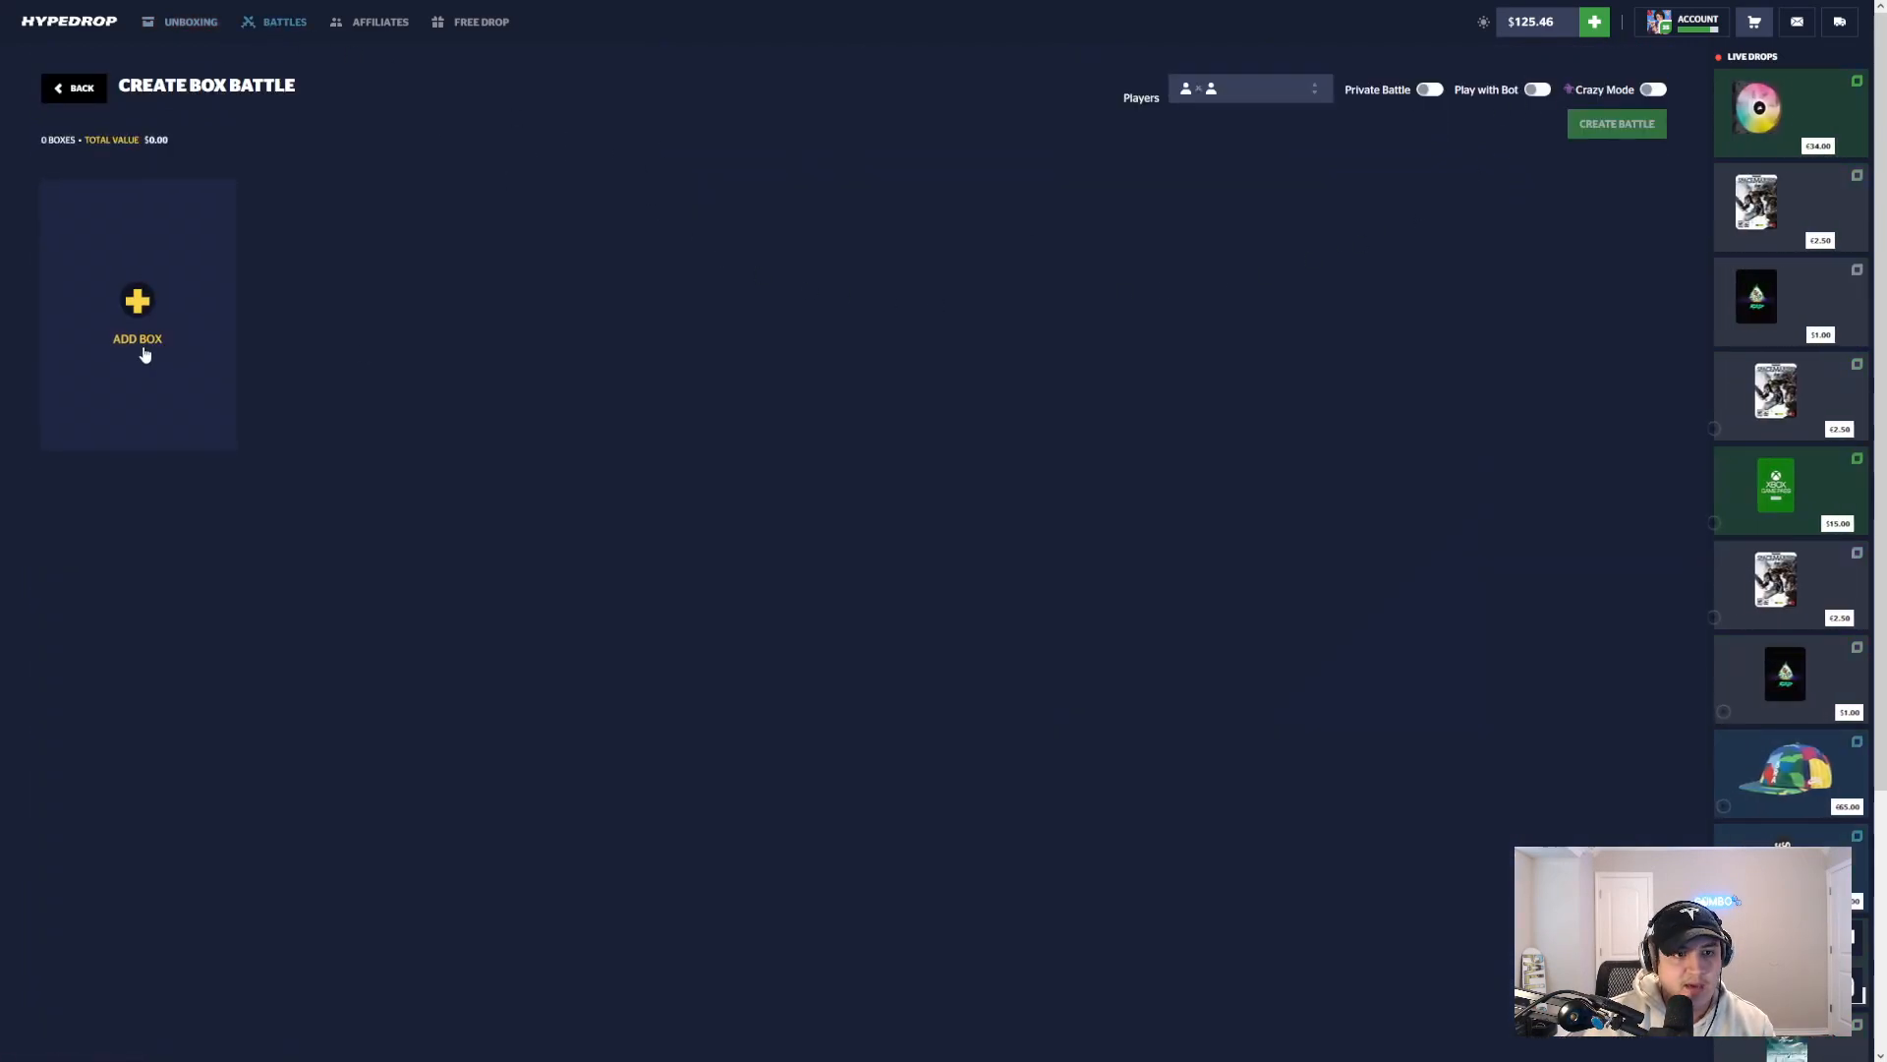
left_click(137, 313)
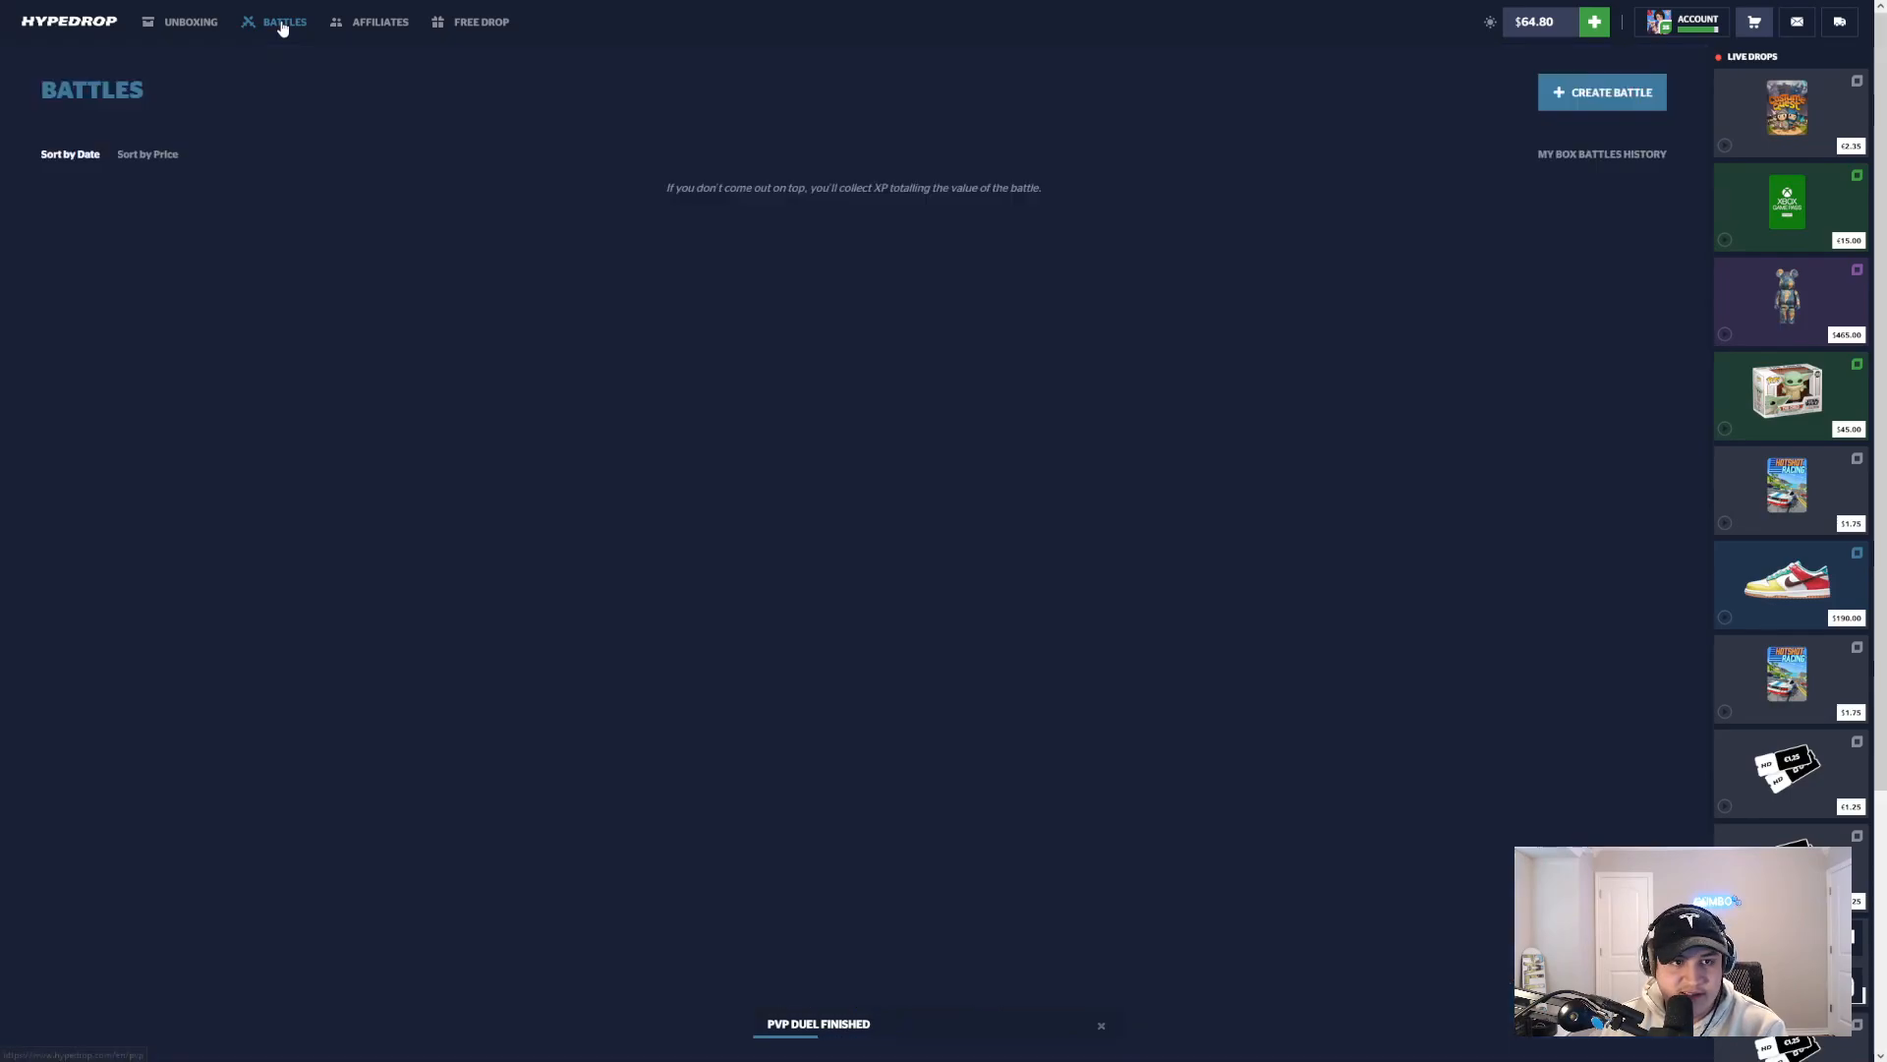
Step: Reload the battles list as the $61.85 Marvel team battle ends in a $68.00 win
left_click(1600, 92)
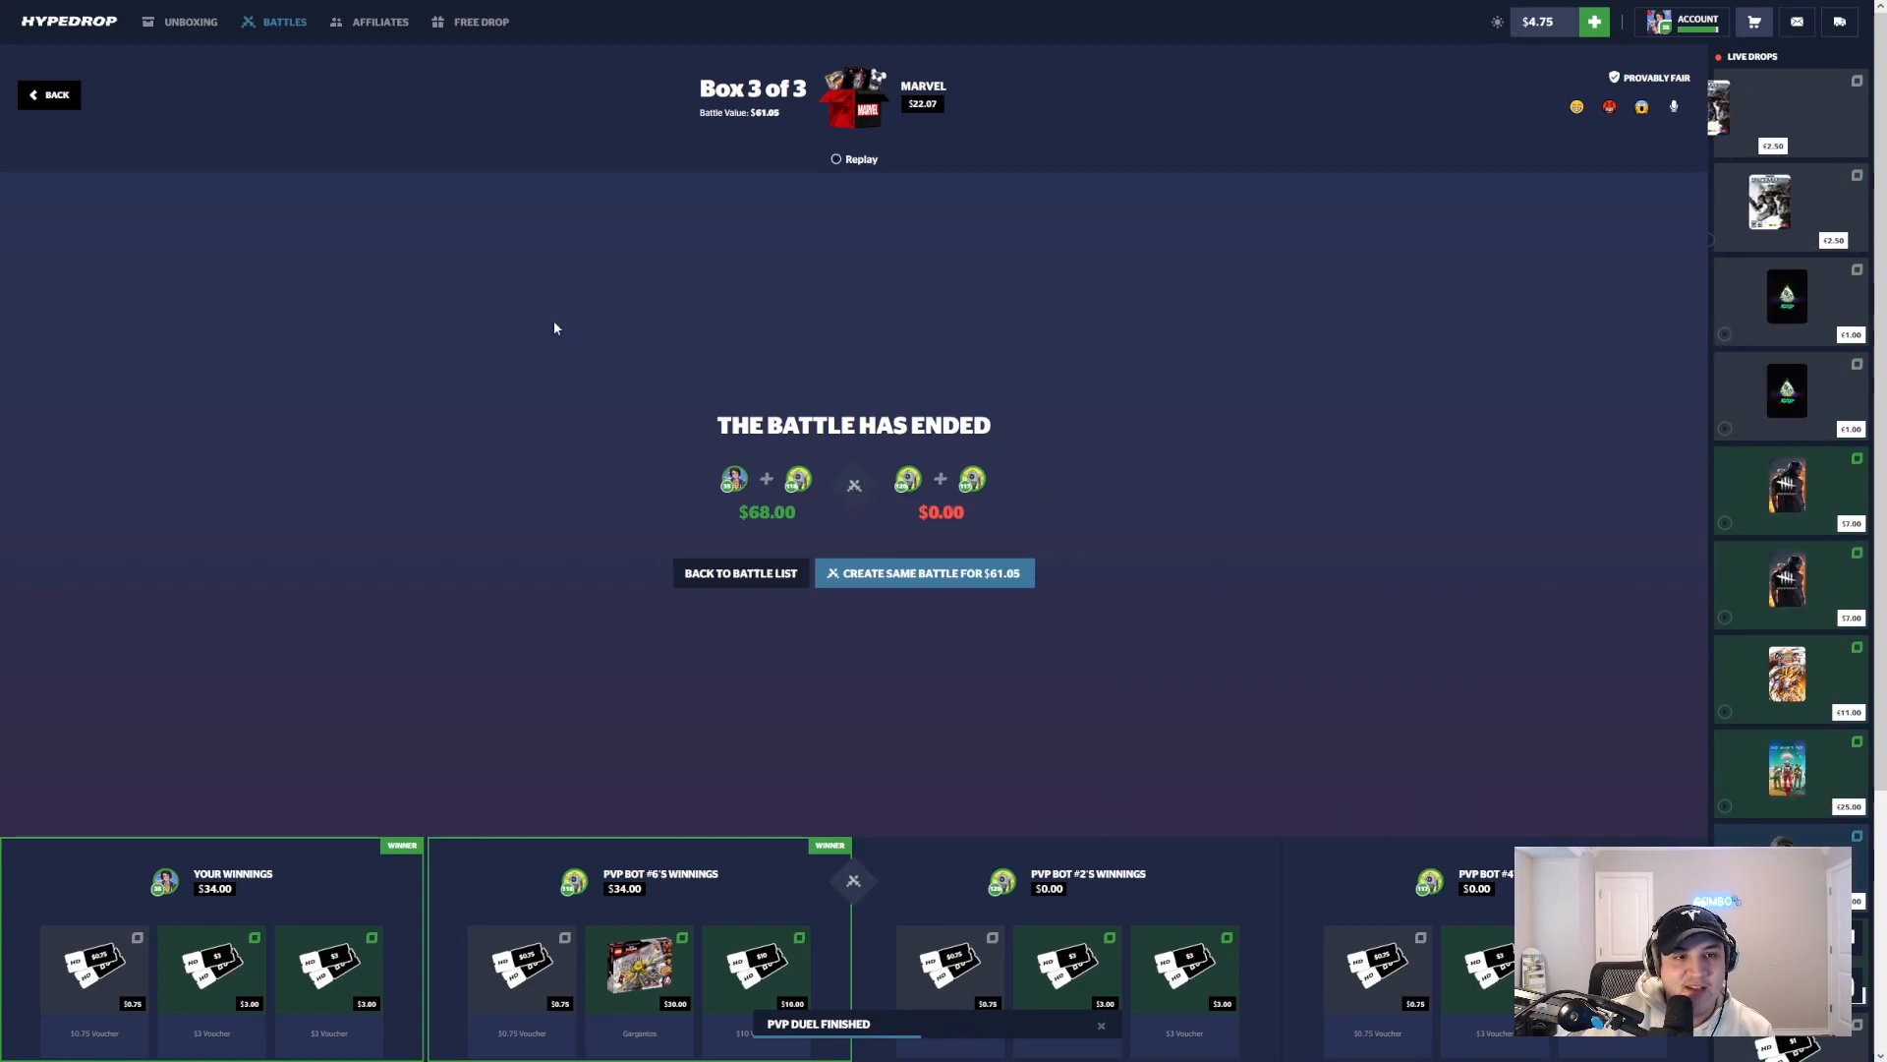
Step: Recreate the same battle as a 1v1 against a bot and create it for $71.72
left_click(924, 572)
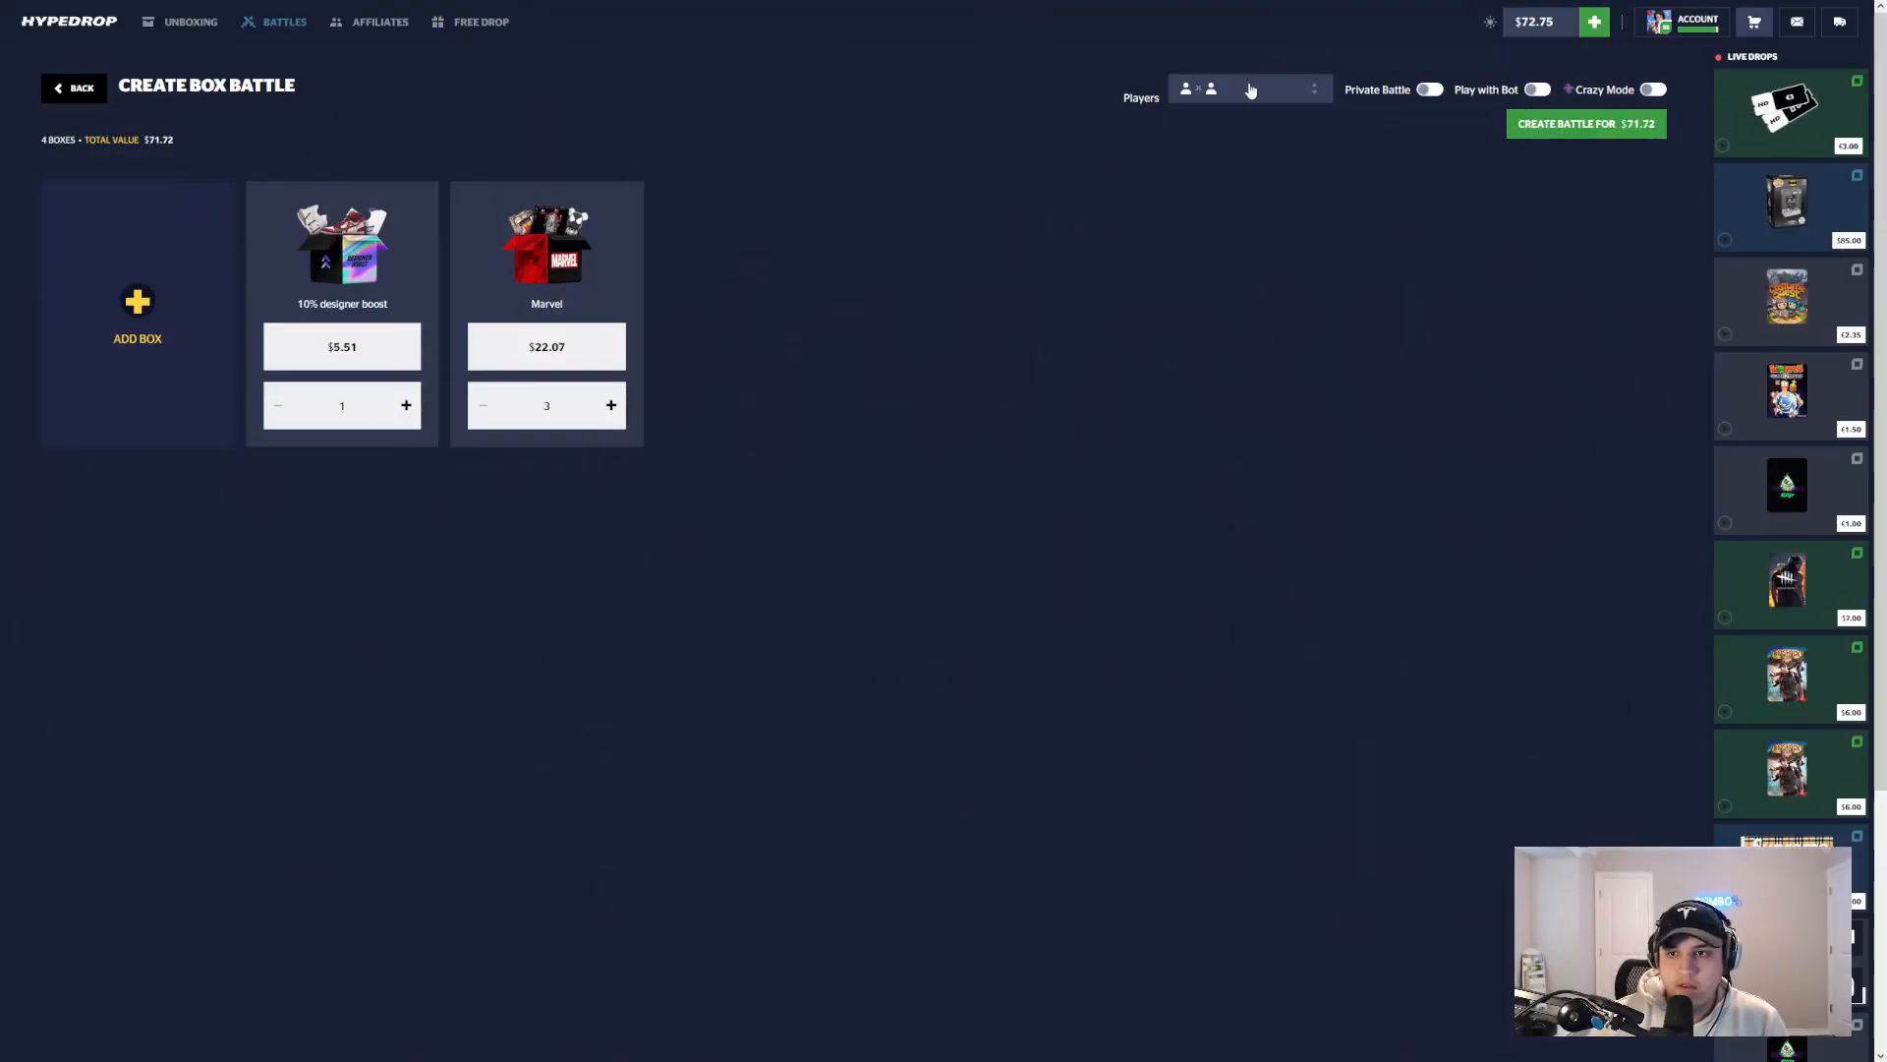
left_click(1250, 89)
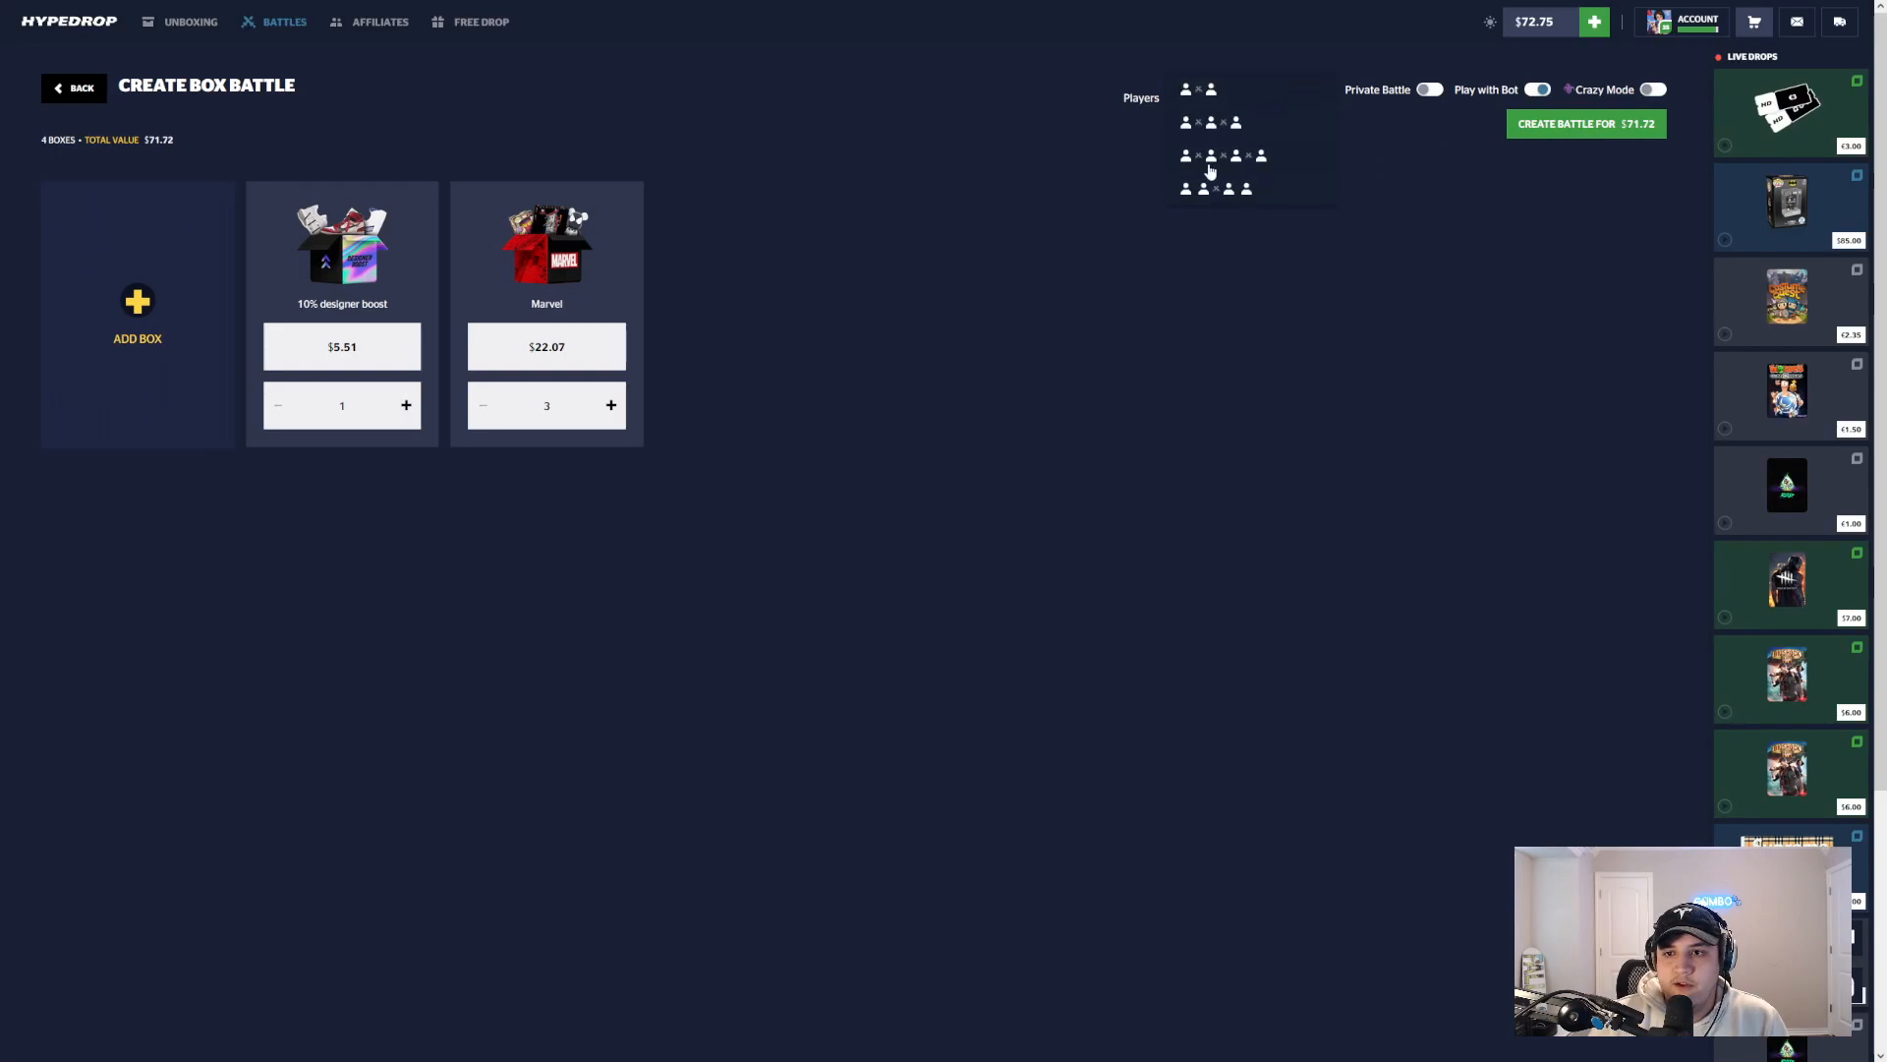
left_click(1195, 89)
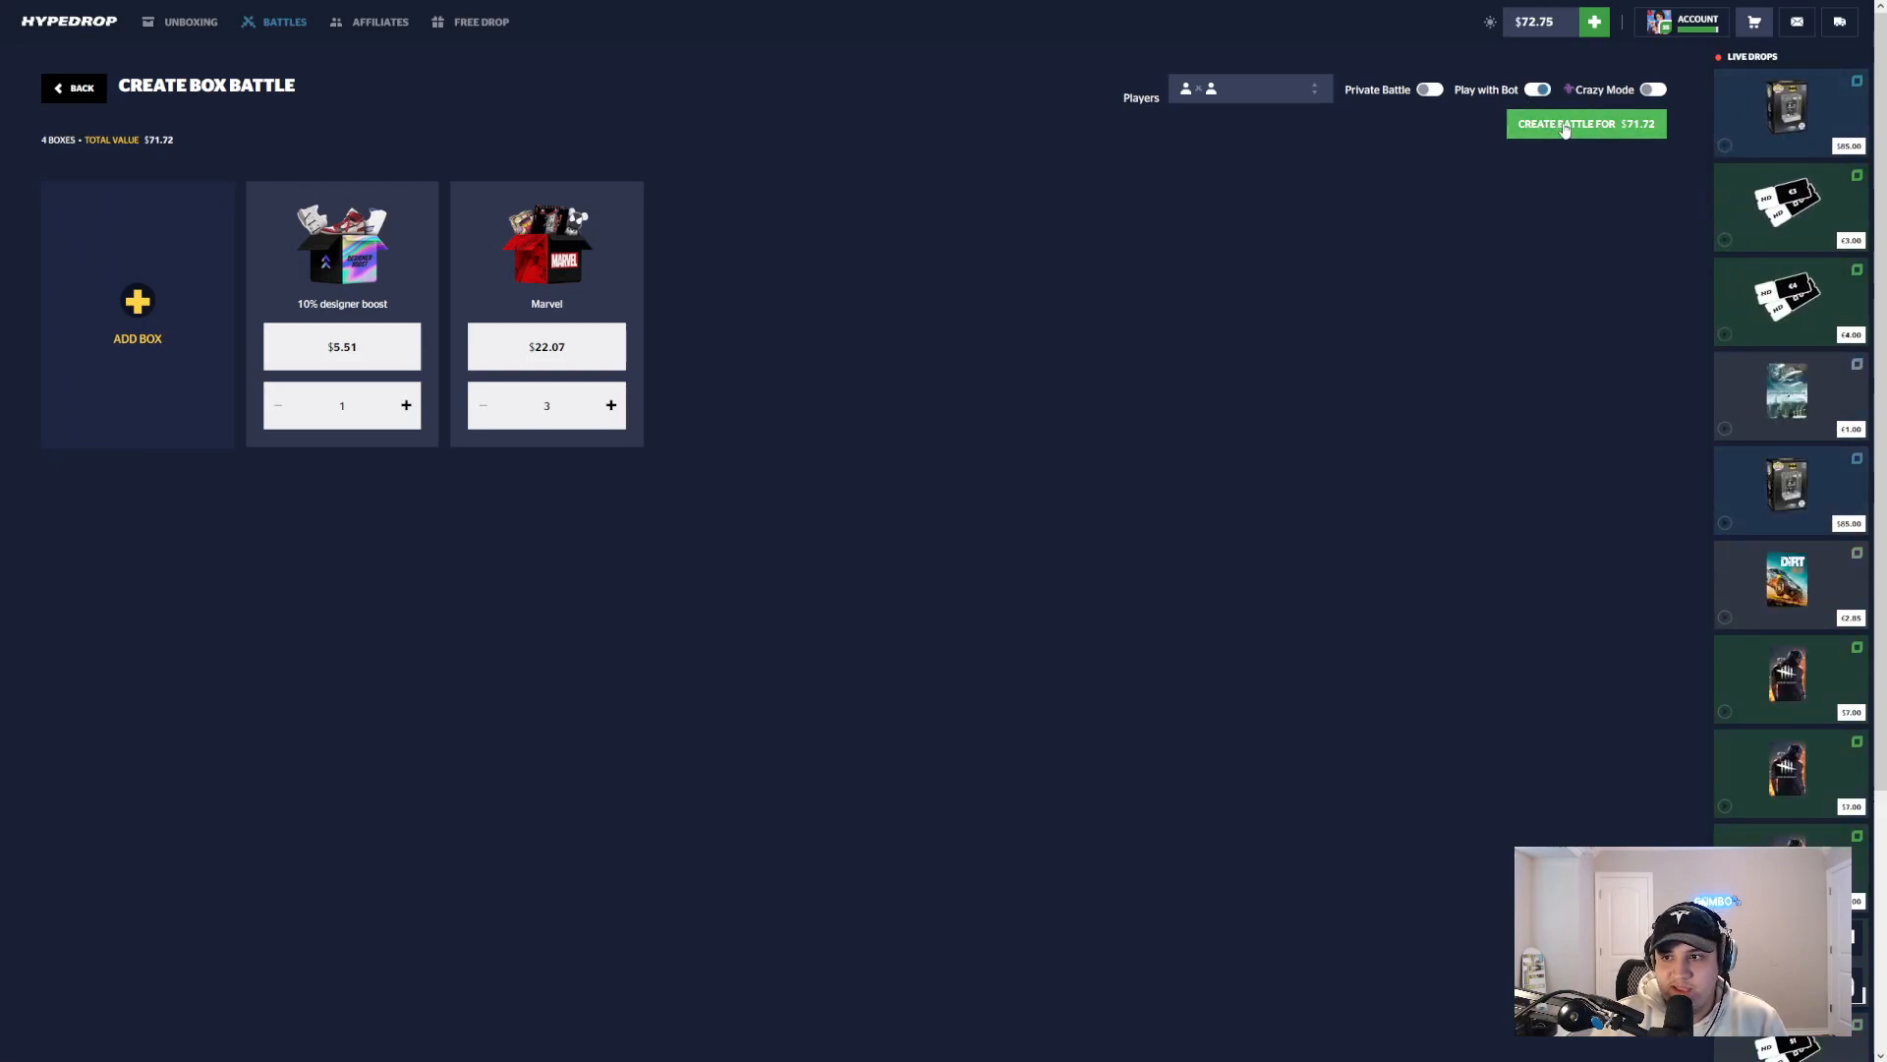
left_click(1584, 122)
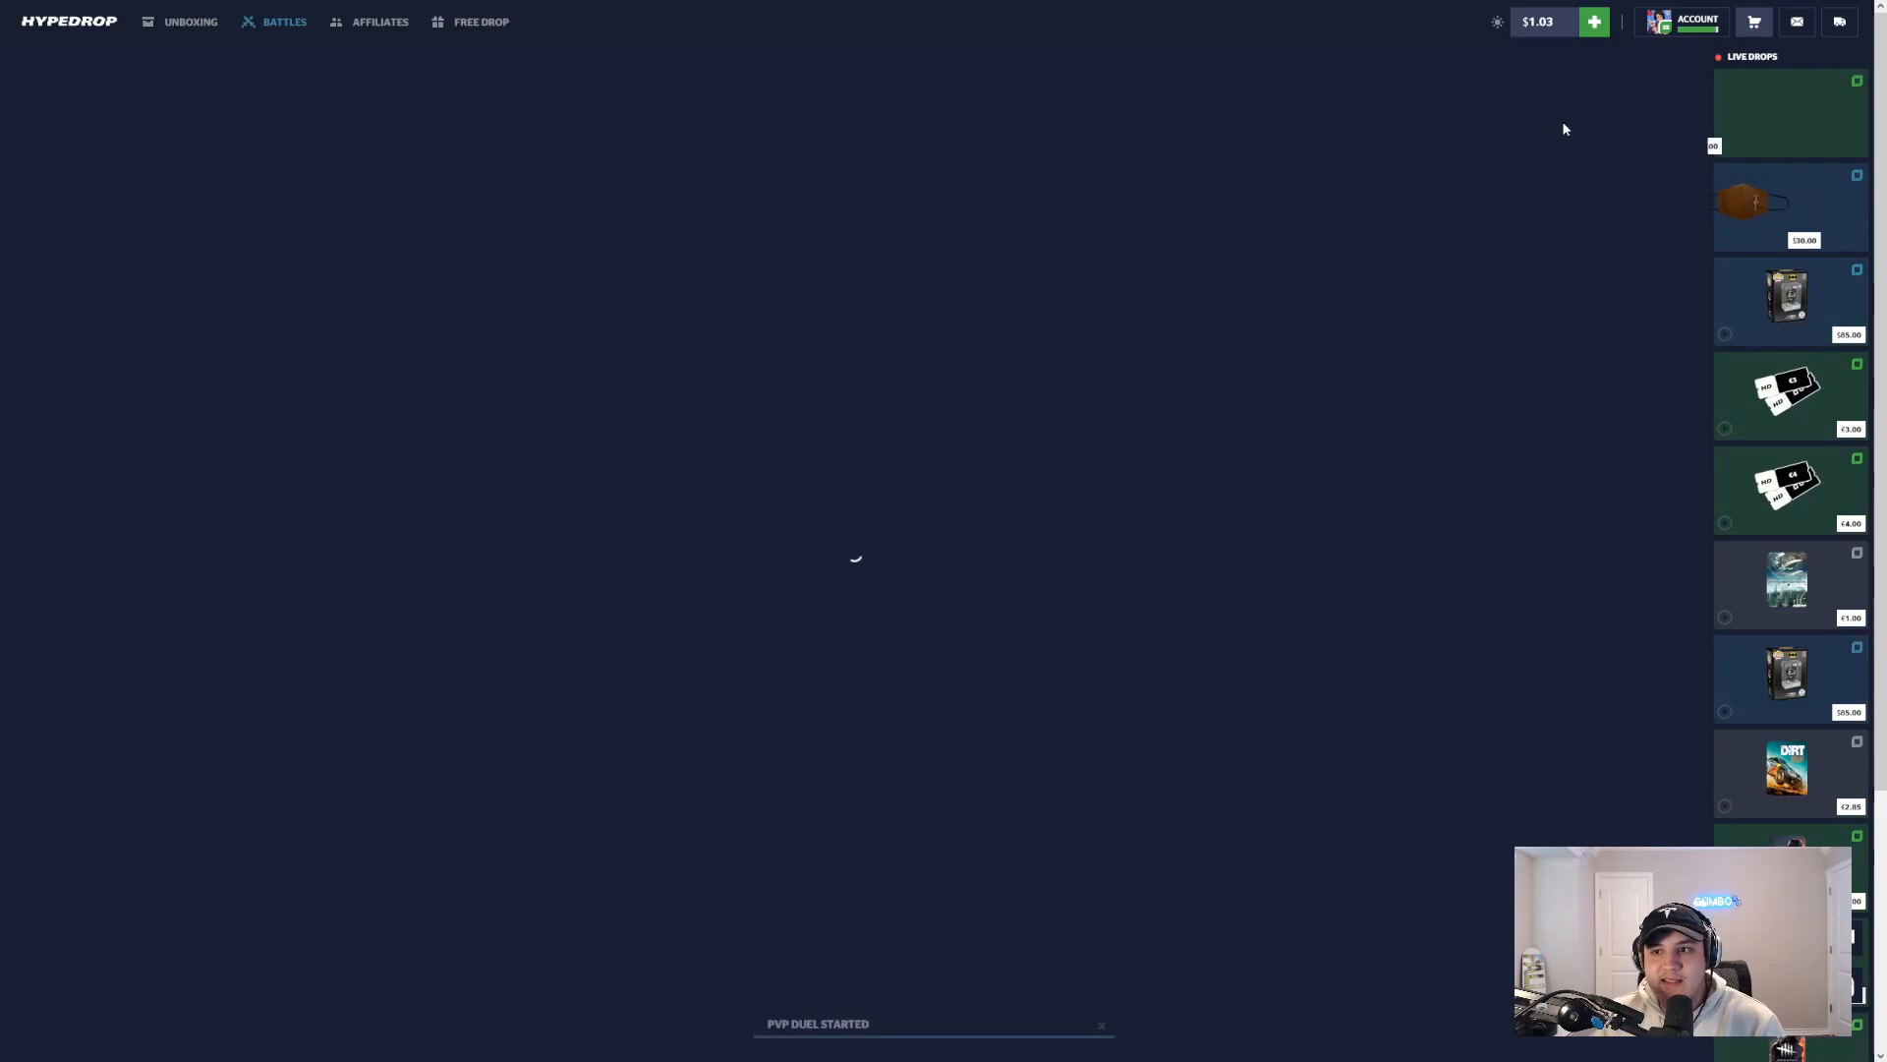